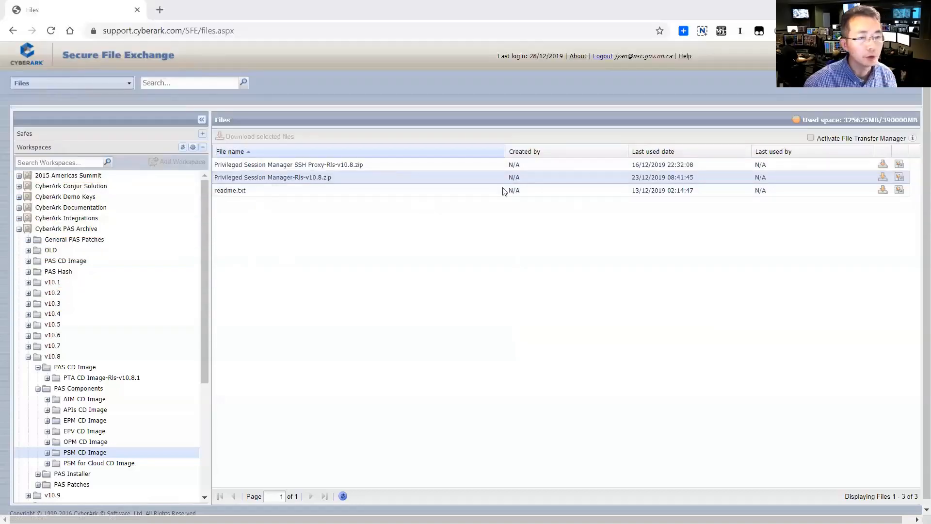
{"action": "mouse_move", "coordinate": [658, 310]}
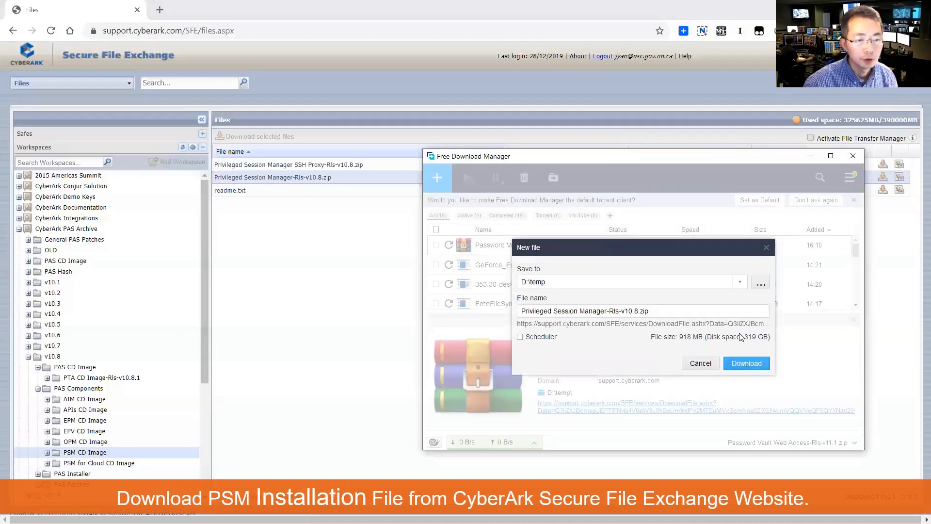
Download Privileged Session Manager-Rls-v10.8.zip from the PSM CD Image folder into D:\temp.
{"action": "left_click", "coordinate": [746, 363]}
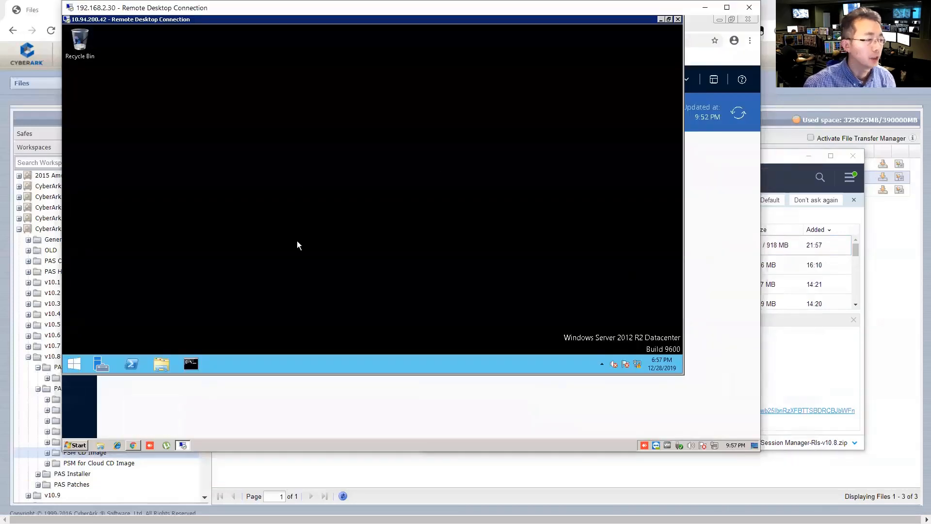
{"action": "mouse_move", "coordinate": [172, 133]}
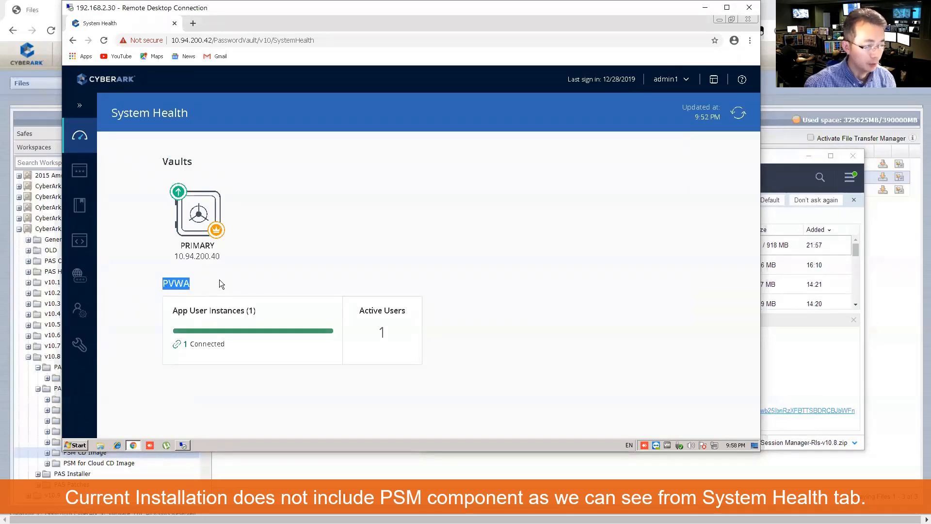
{"action": "mouse_move", "coordinate": [273, 277]}
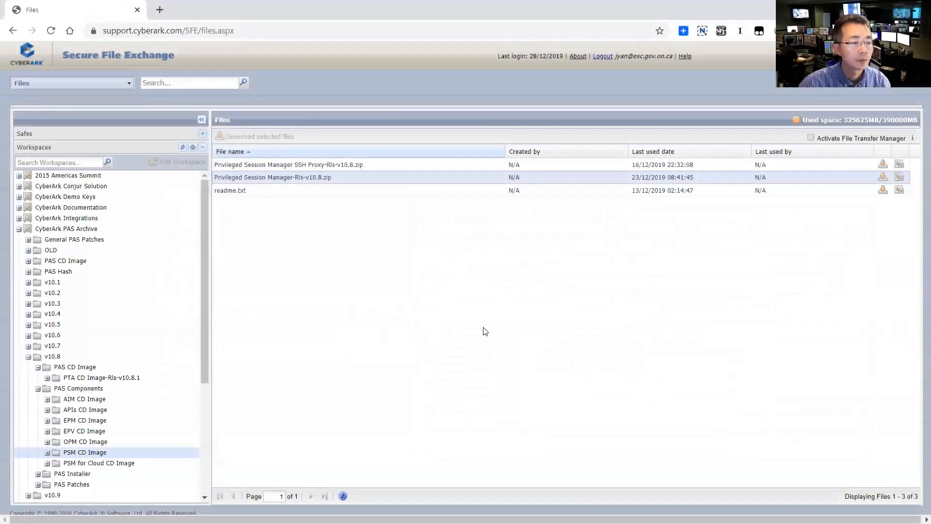
{"action": "mouse_move", "coordinate": [432, 321]}
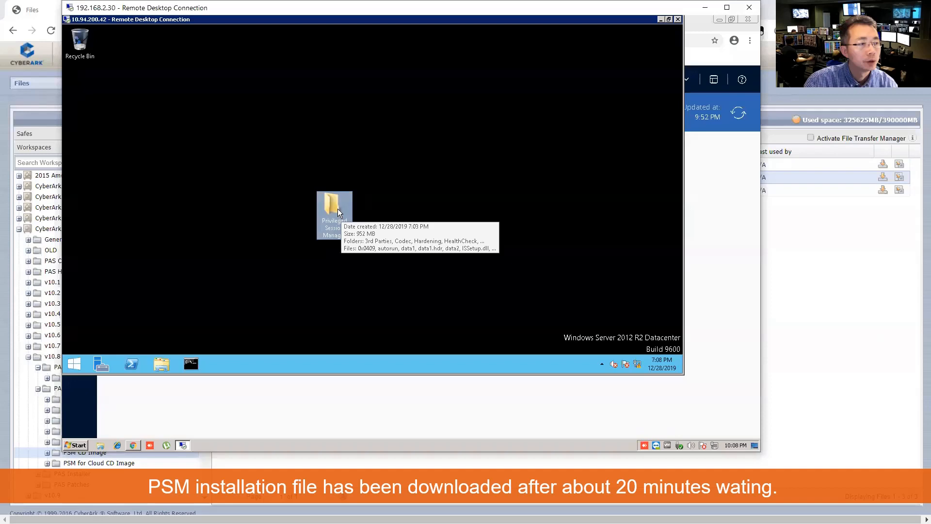
Open the extracted Privileged Session Manager folder on the desktop and run setup.exe.
{"action": "left_click_drag", "start_coordinate": [334, 210], "coordinate": [189, 106]}
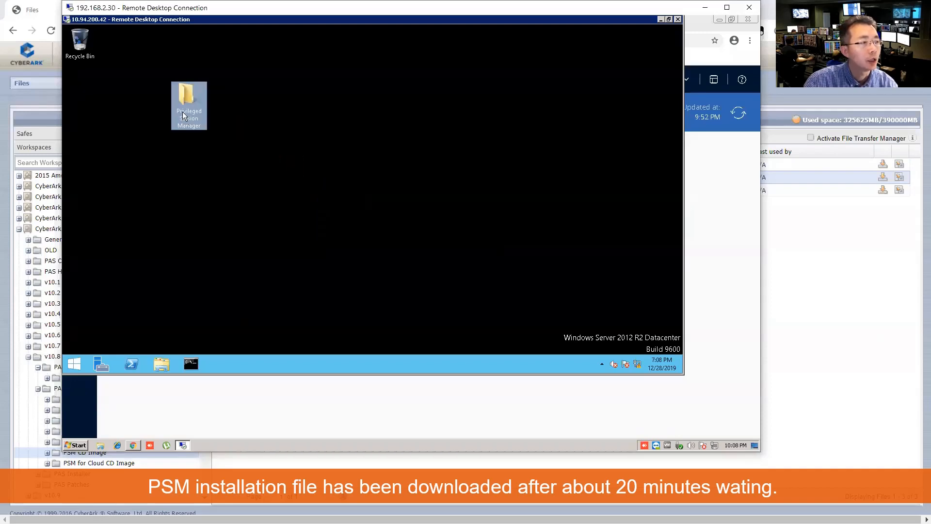
{"action": "double_click", "coordinate": [189, 105]}
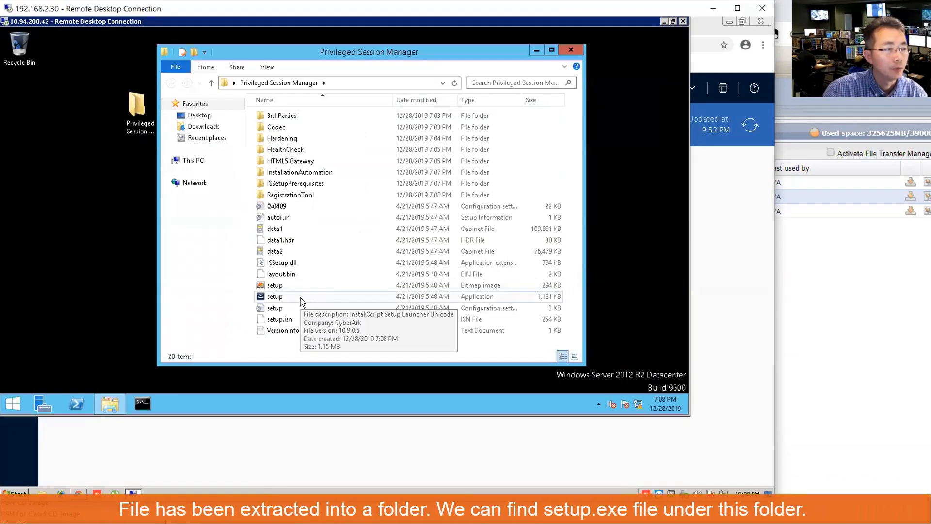
{"action": "left_click", "coordinate": [275, 297]}
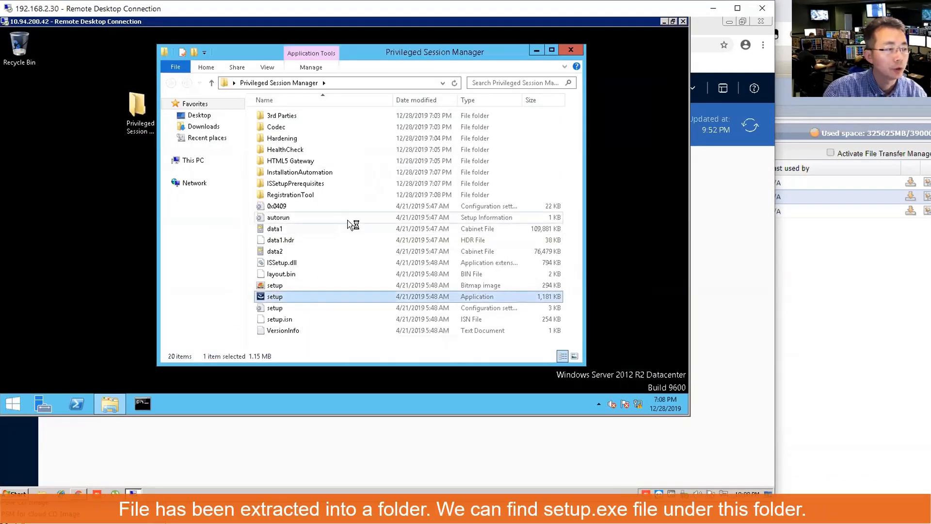
{"action": "double_click", "coordinate": [275, 297]}
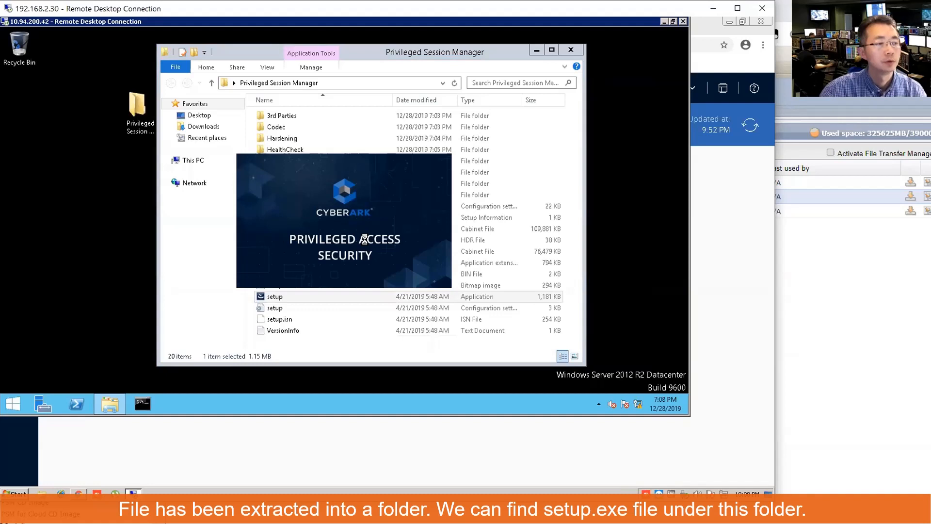
Answer No to installing PSM without Remote Desktop Services.
{"action": "double_click", "coordinate": [273, 296]}
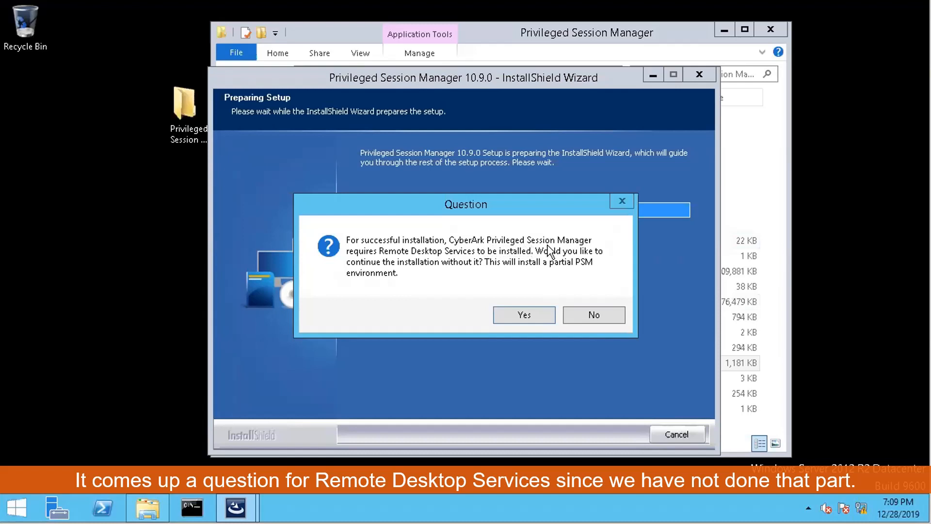
{"action": "mouse_move", "coordinate": [479, 260]}
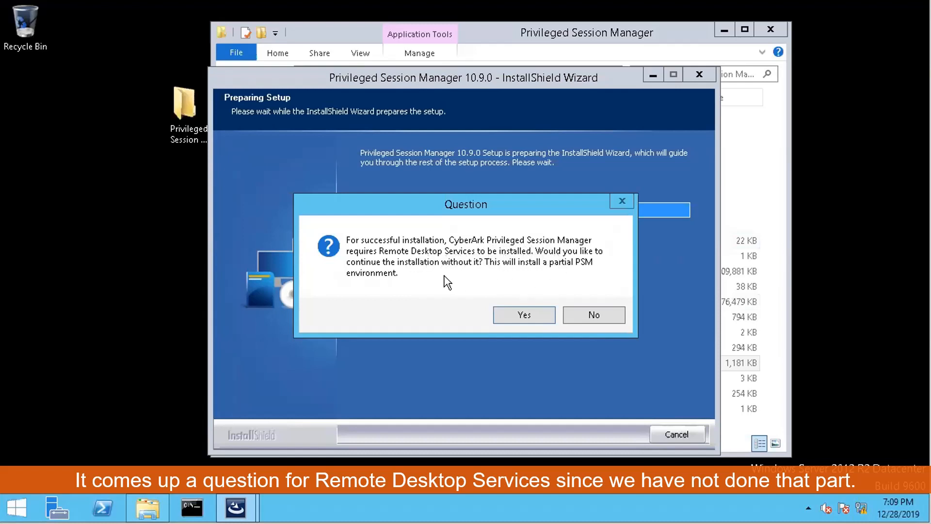
{"action": "mouse_move", "coordinate": [496, 274]}
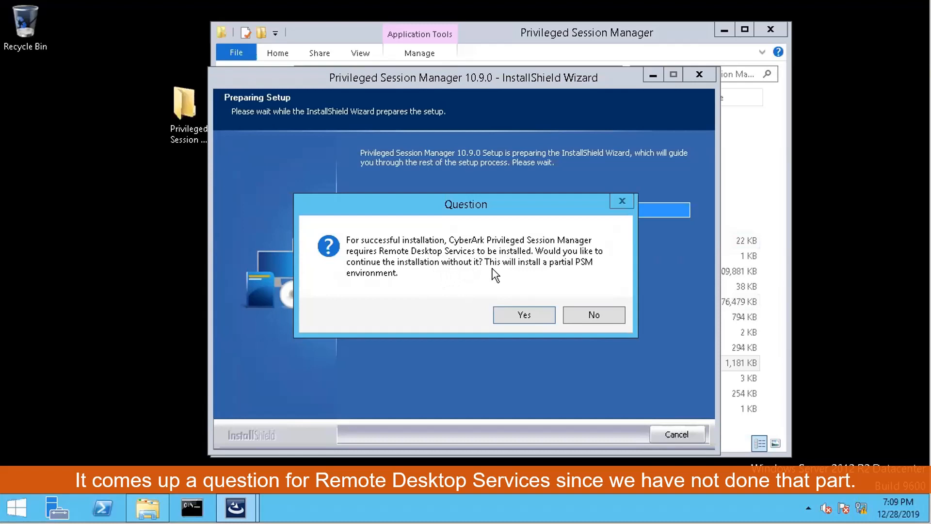
{"action": "mouse_move", "coordinate": [591, 275]}
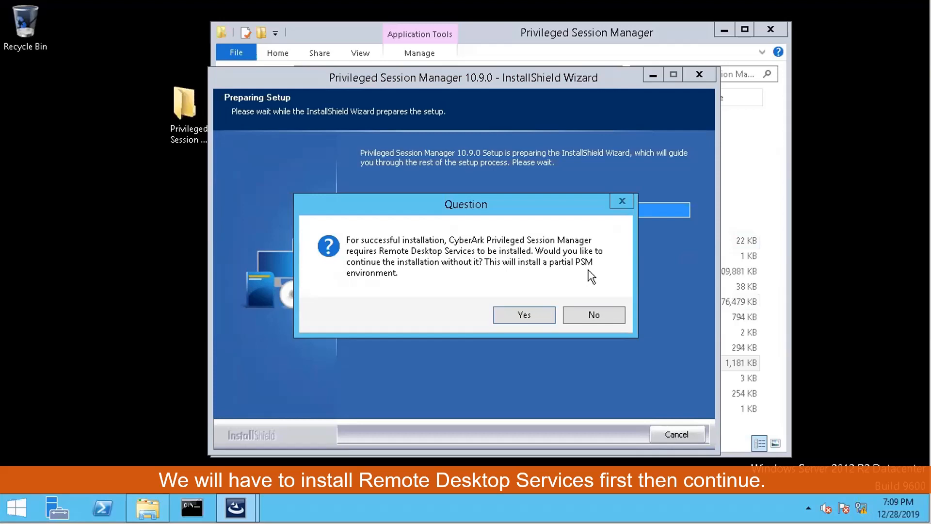
{"action": "mouse_move", "coordinate": [592, 291]}
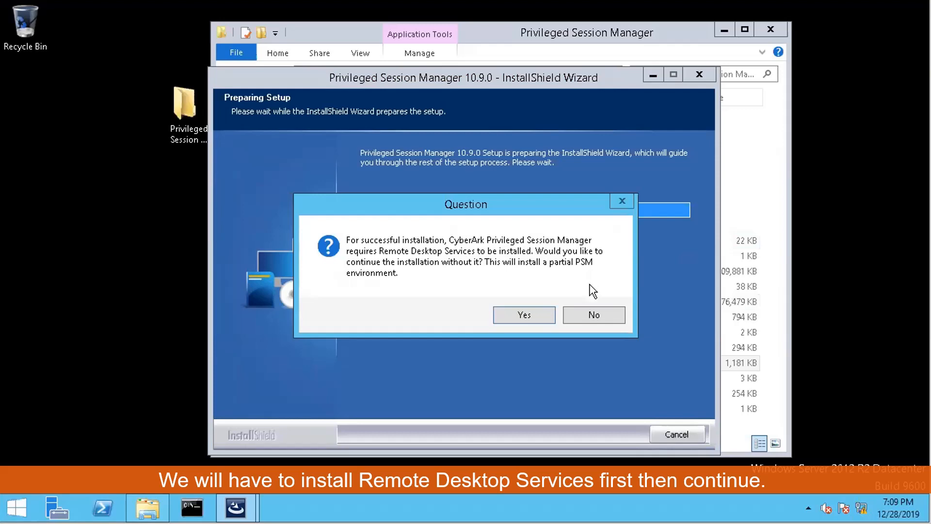
{"action": "left_click", "coordinate": [592, 314]}
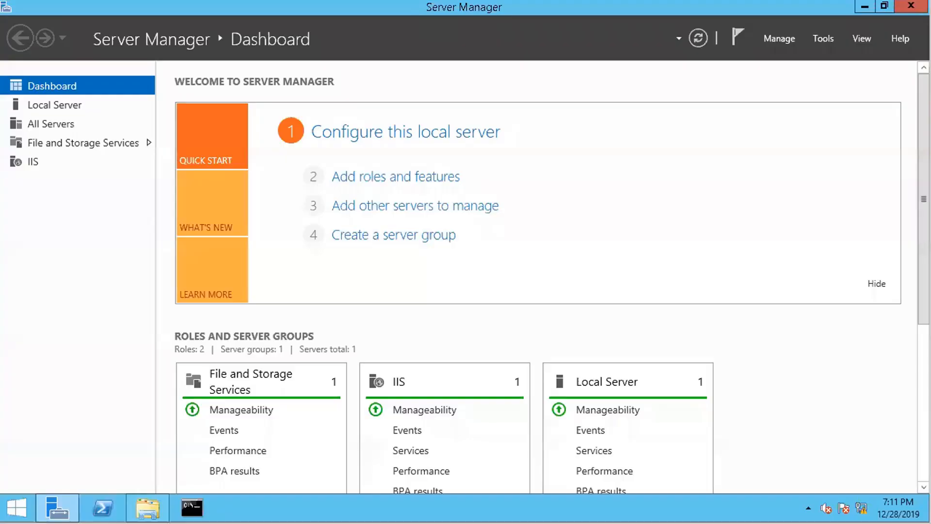
{"action": "mouse_move", "coordinate": [232, 229]}
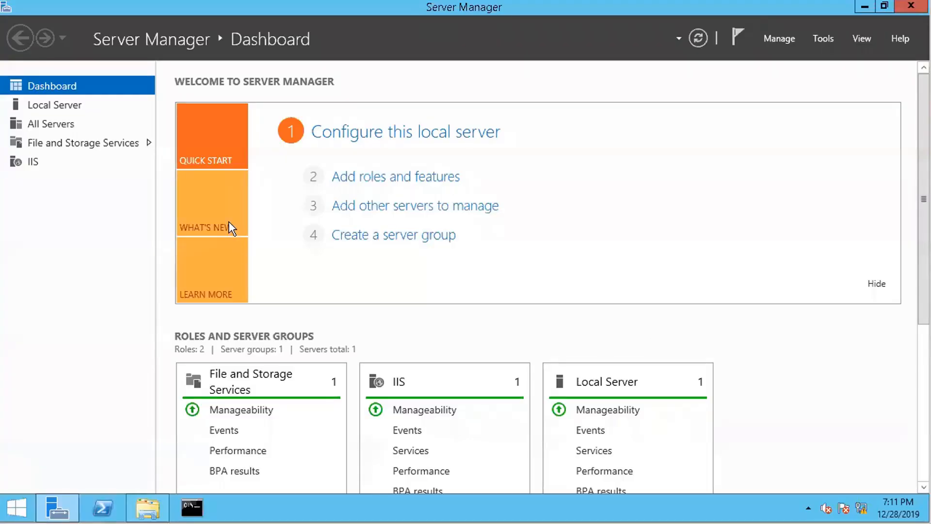
{"action": "mouse_move", "coordinate": [215, 203]}
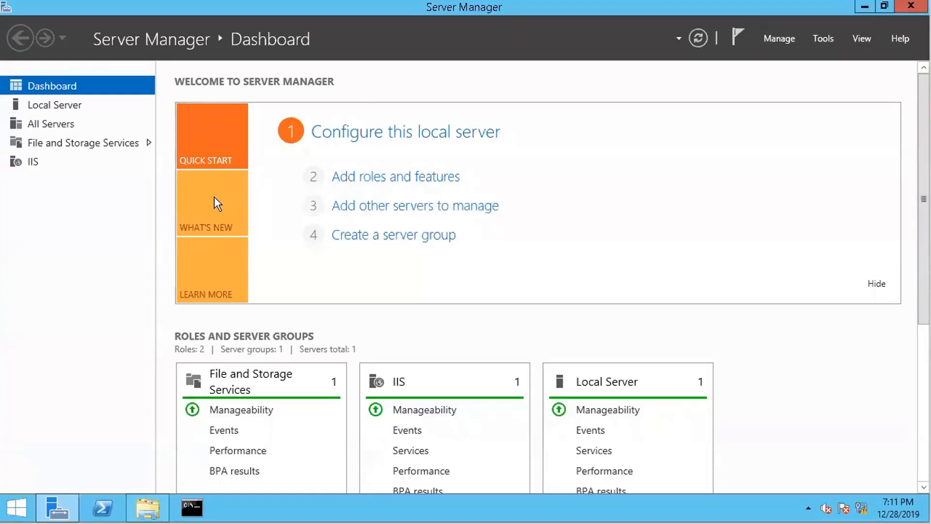
{"action": "mouse_move", "coordinate": [213, 218]}
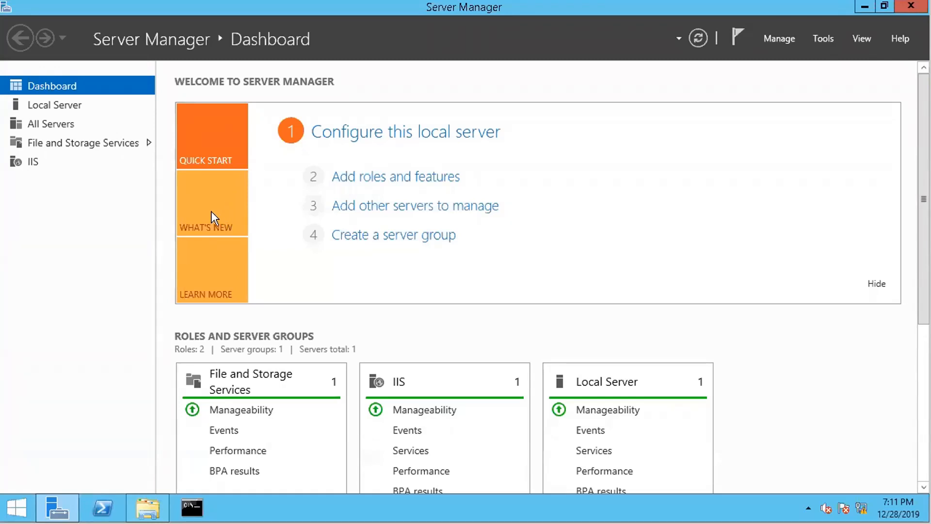
{"action": "mouse_move", "coordinate": [214, 219]}
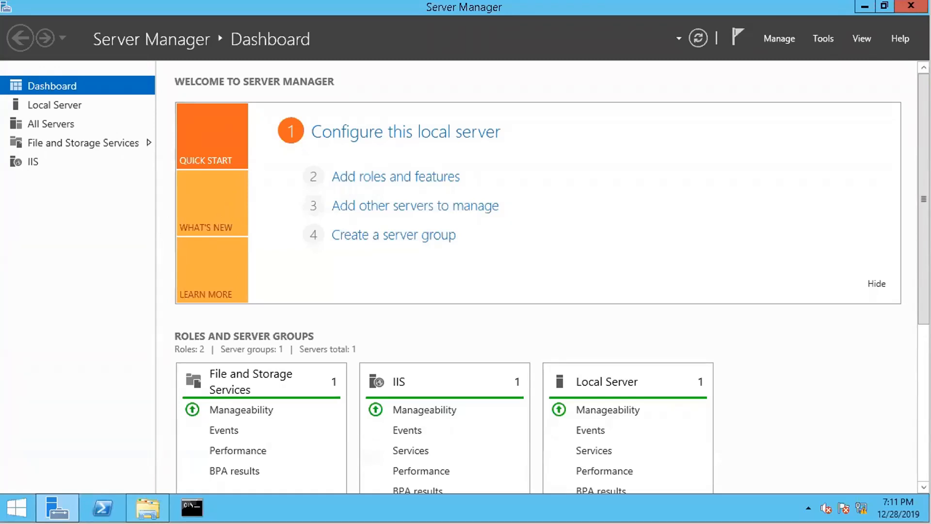
{"action": "mouse_move", "coordinate": [83, 148]}
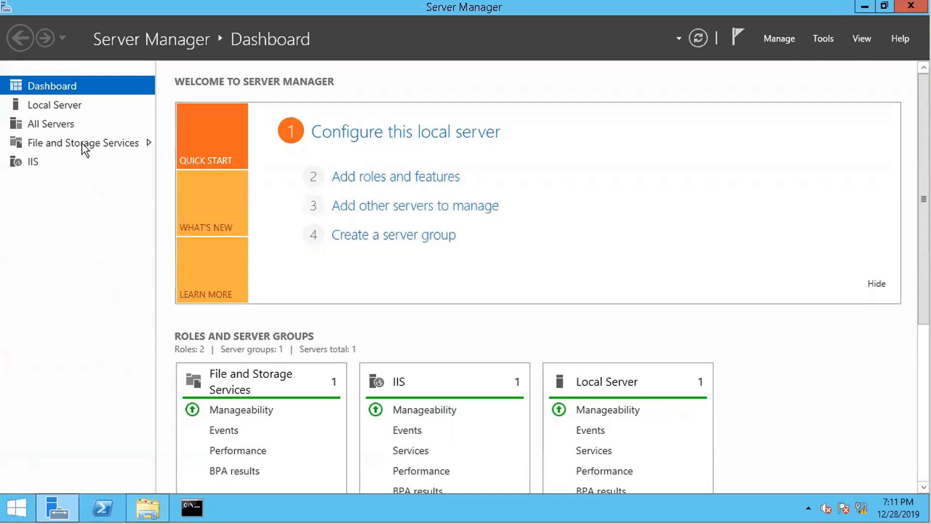
Launch Add roles and features from the Server Manager Dashboard.
{"action": "left_click", "coordinate": [395, 176]}
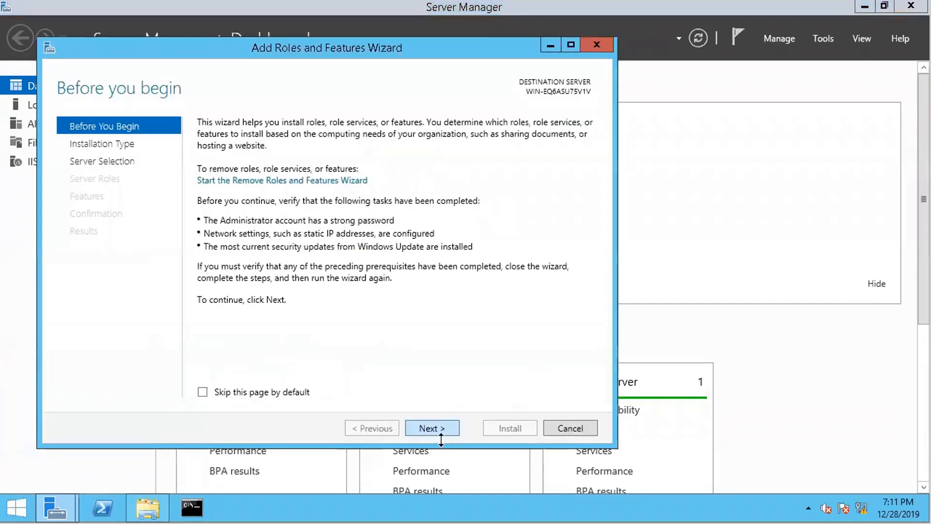
Select the Remote Desktop Session Host role service for the local server and accept its required features.
{"action": "left_click", "coordinate": [431, 428]}
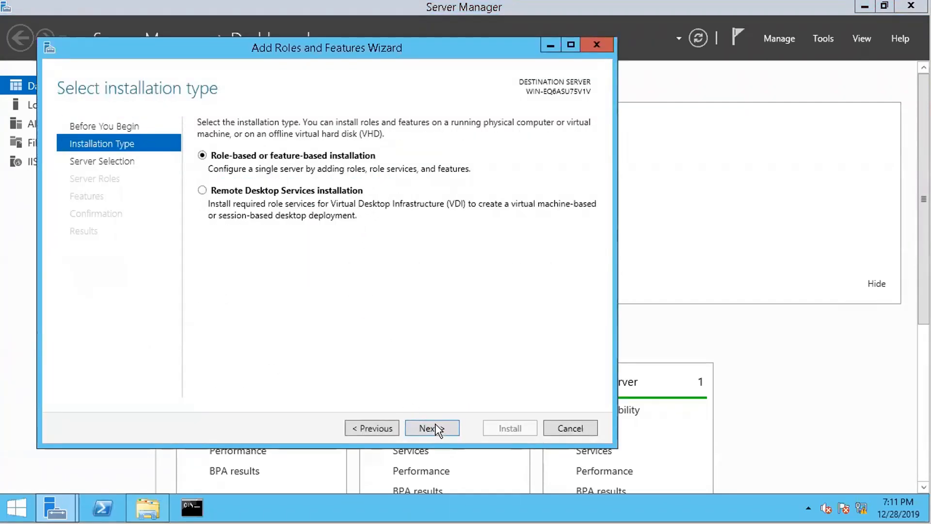
{"action": "left_click", "coordinate": [432, 428]}
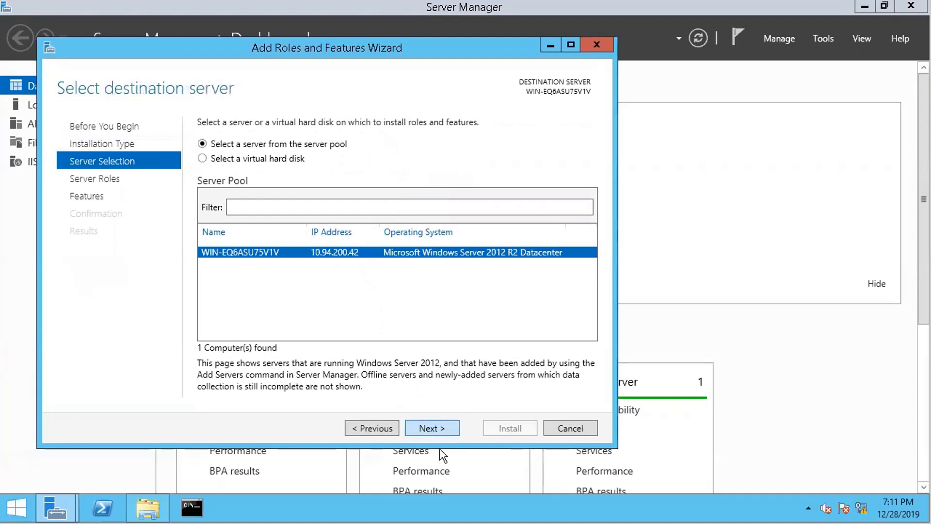
{"action": "left_click", "coordinate": [432, 428]}
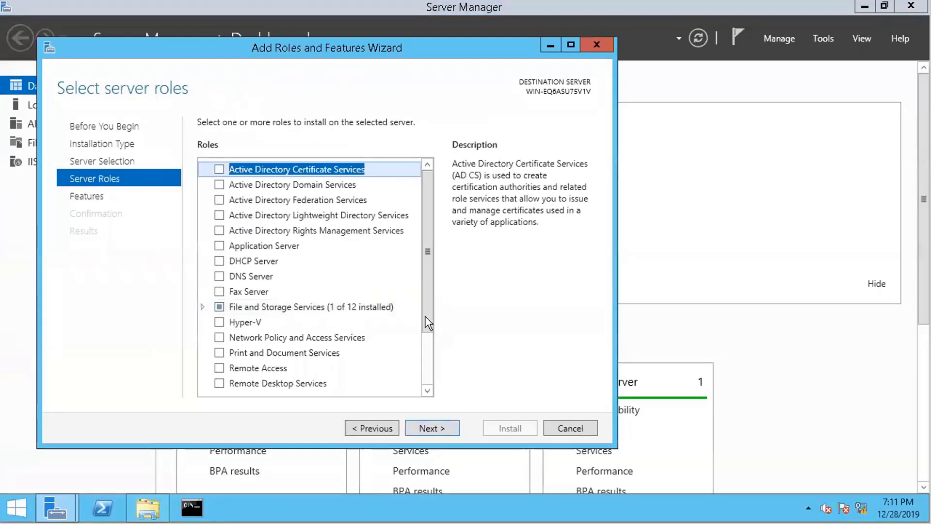
{"action": "mouse_move", "coordinate": [309, 382]}
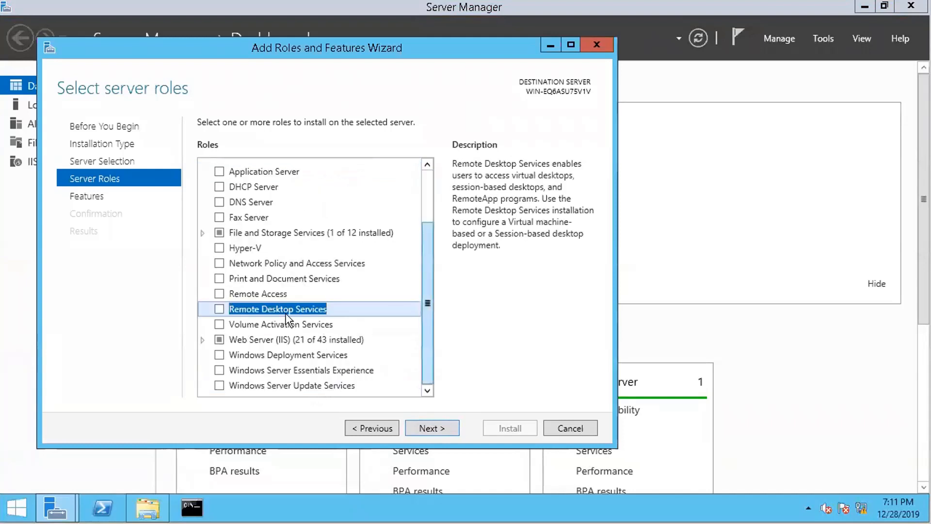
{"action": "left_click", "coordinate": [432, 427]}
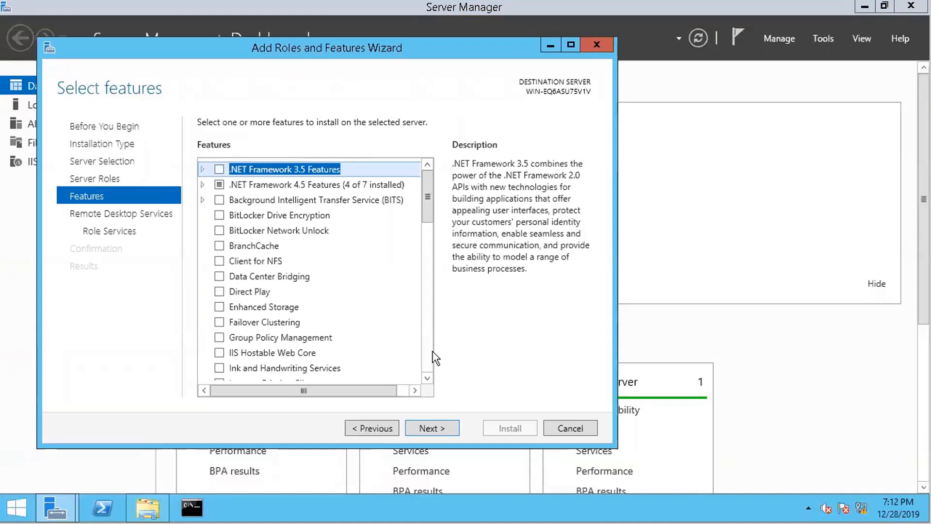
{"action": "scroll", "scroll_direction": "down", "scroll_amount": 3}
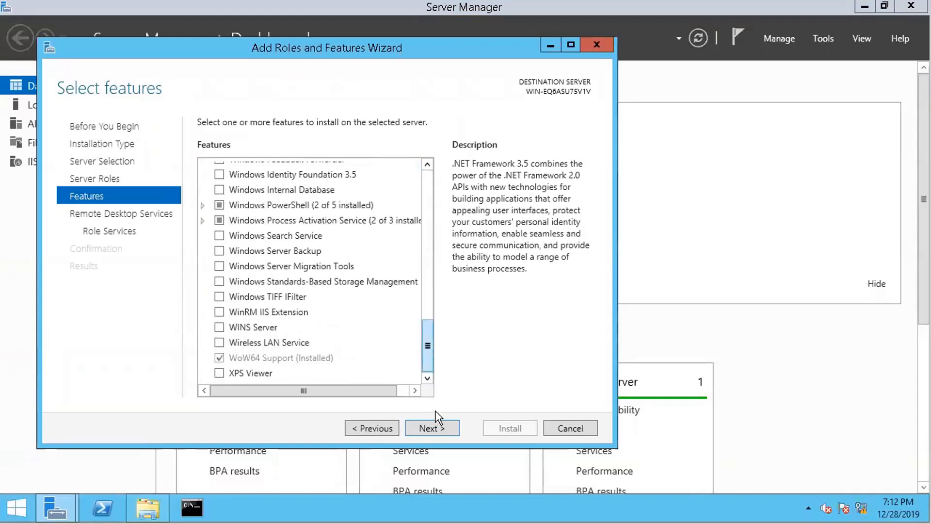
{"action": "left_click", "coordinate": [432, 427]}
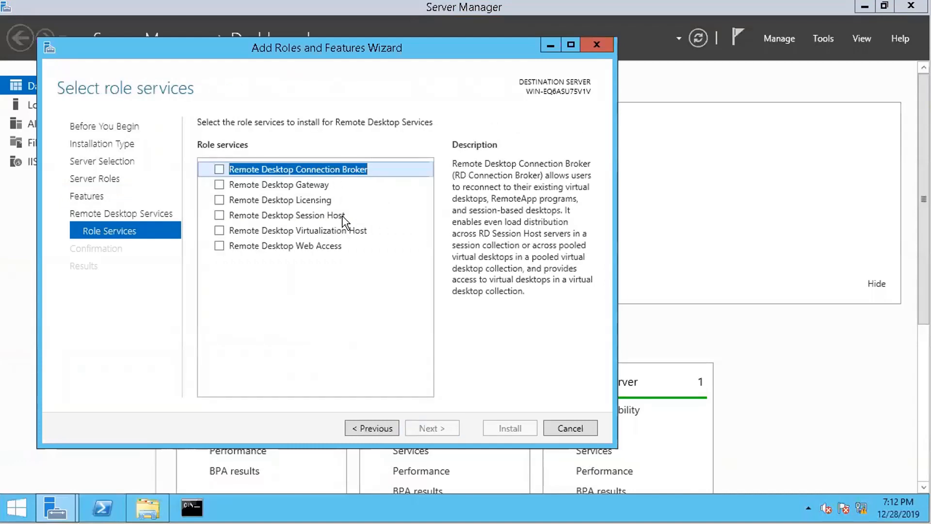
{"action": "left_click", "coordinate": [220, 215]}
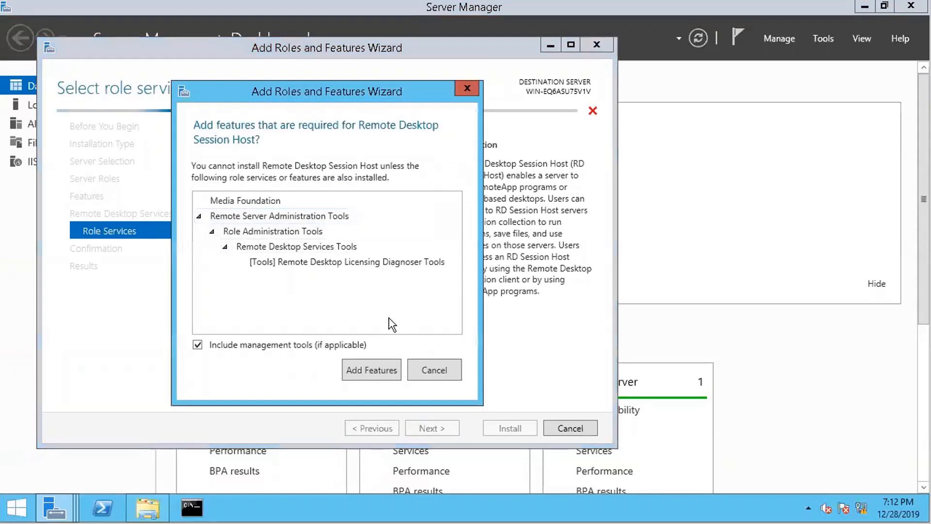
{"action": "mouse_move", "coordinate": [404, 333]}
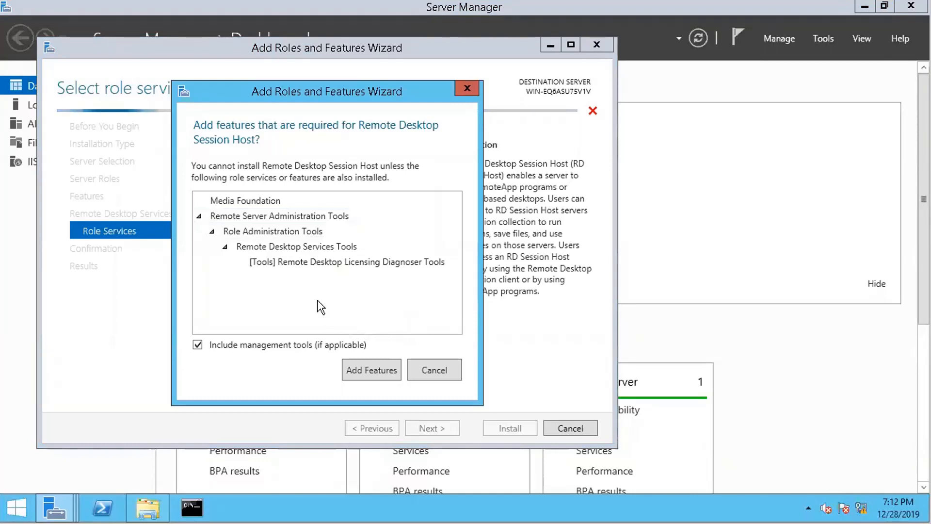
{"action": "left_click", "coordinate": [370, 370]}
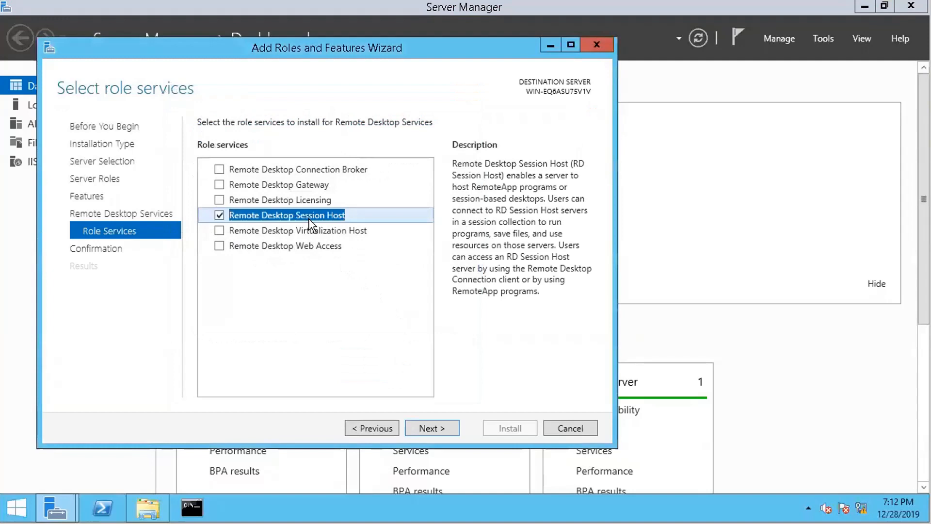
{"action": "mouse_move", "coordinate": [431, 428]}
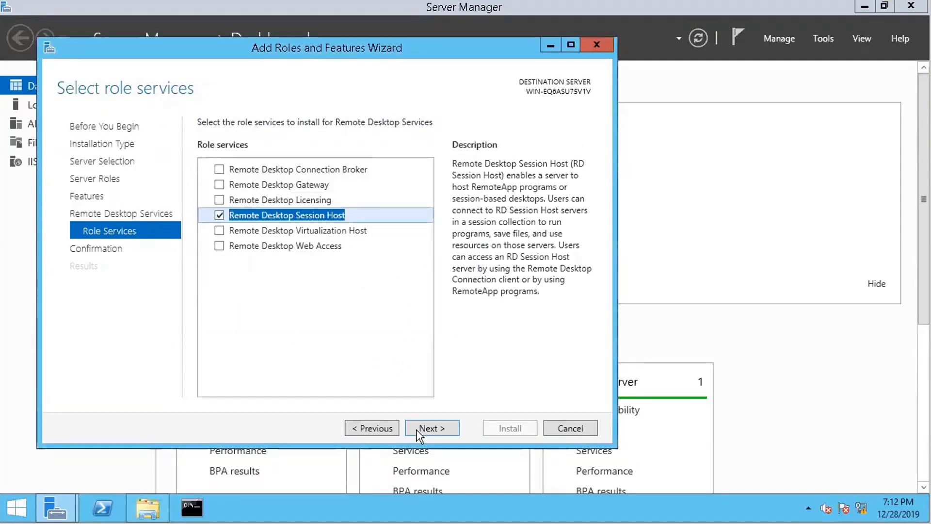
Allow automatic restart if required and install Remote Desktop Session Host.
{"action": "left_click", "coordinate": [432, 428]}
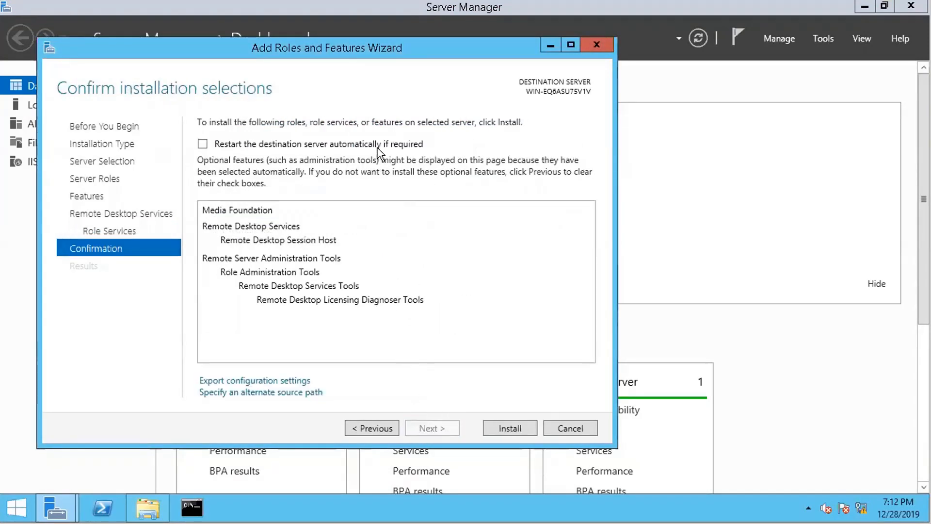
{"action": "left_click", "coordinate": [203, 144]}
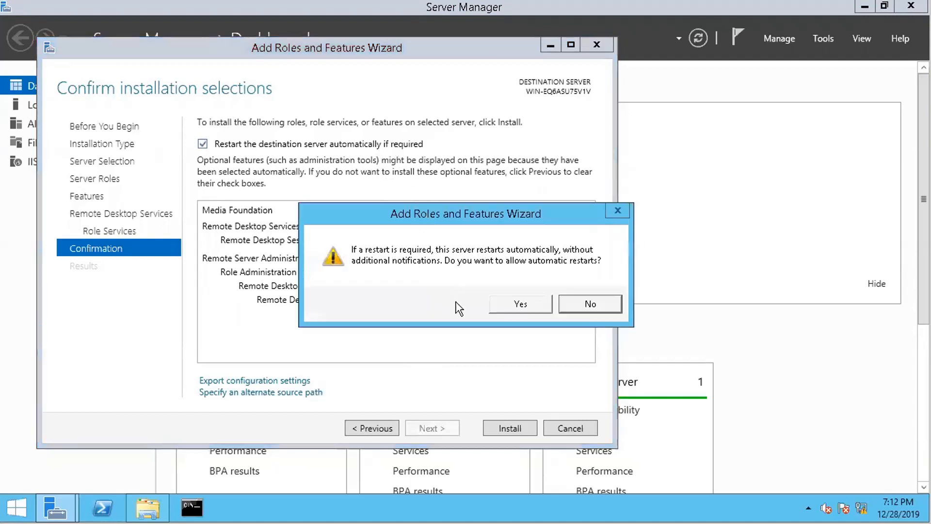
{"action": "left_click", "coordinate": [519, 304]}
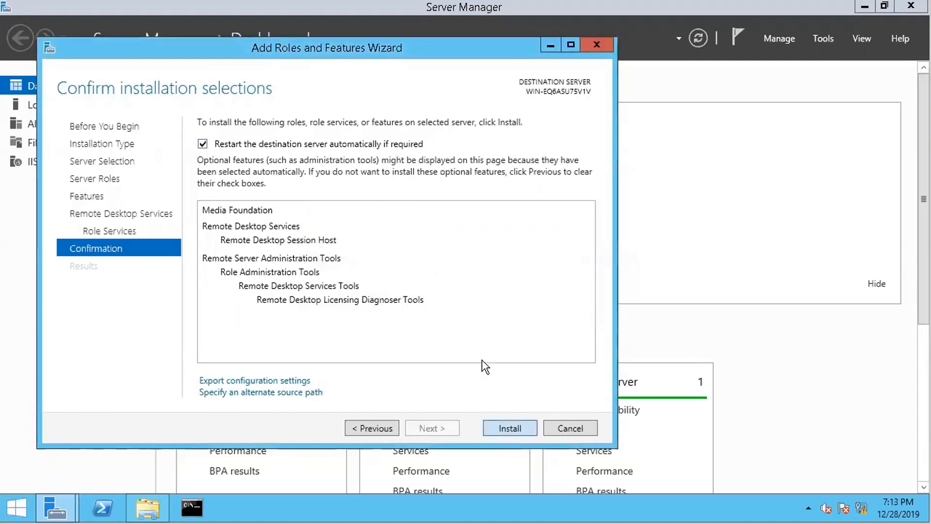
{"action": "left_click", "coordinate": [509, 428]}
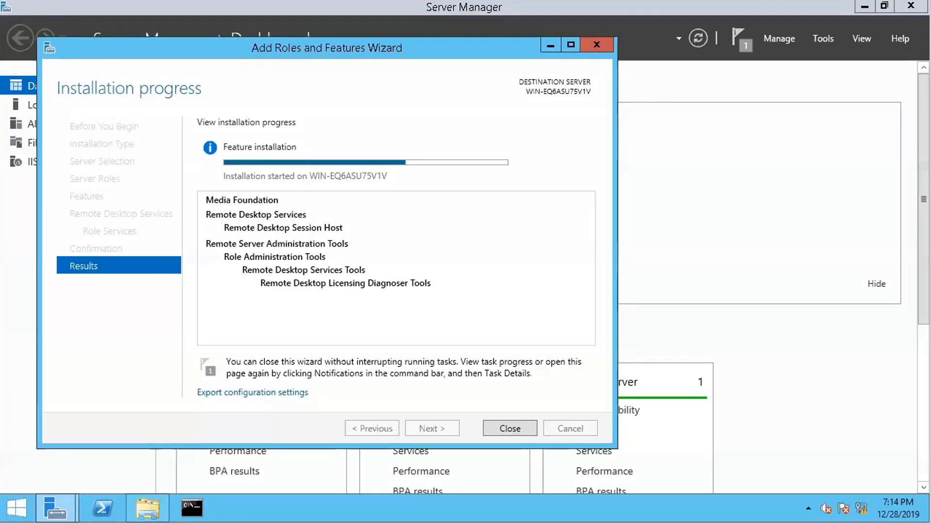
{"action": "mouse_move", "coordinate": [859, 280]}
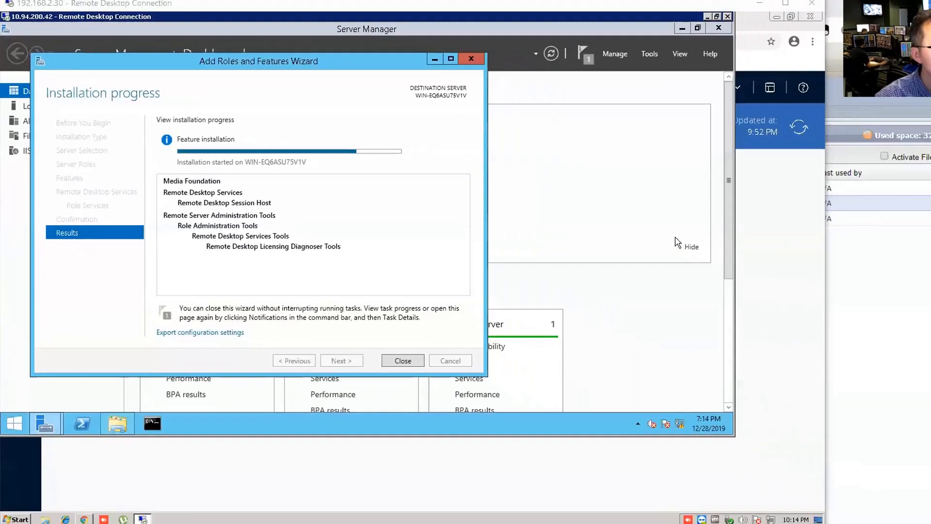
Return to the remote server desktop with the Privileged Session Manager folder visible.
{"action": "left_click", "coordinate": [401, 360]}
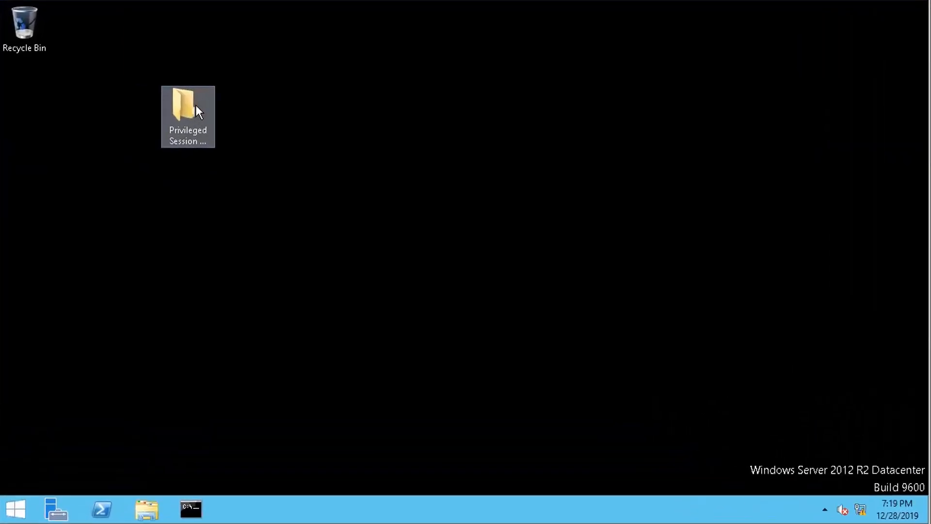
Open the Privileged Session Manager folder and relaunch its setup application.
{"action": "double_click", "coordinate": [187, 106]}
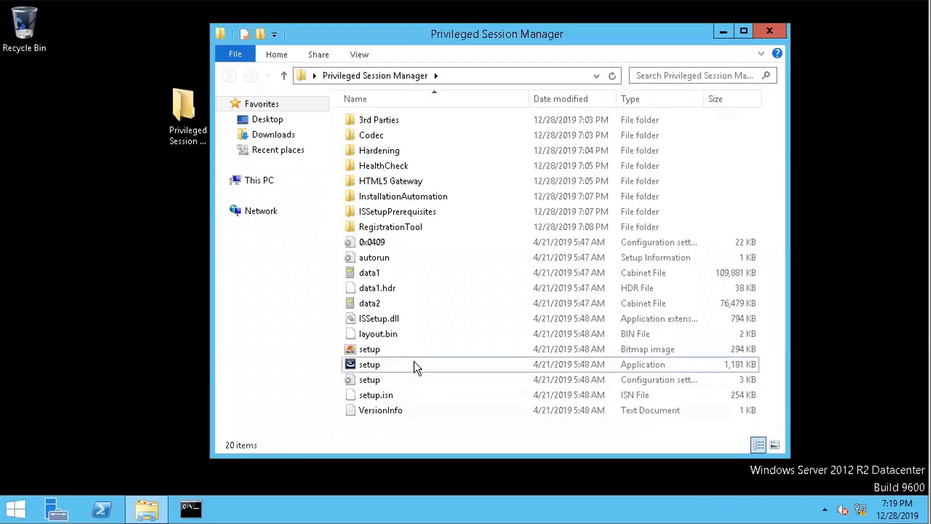
{"action": "left_click", "coordinate": [369, 365]}
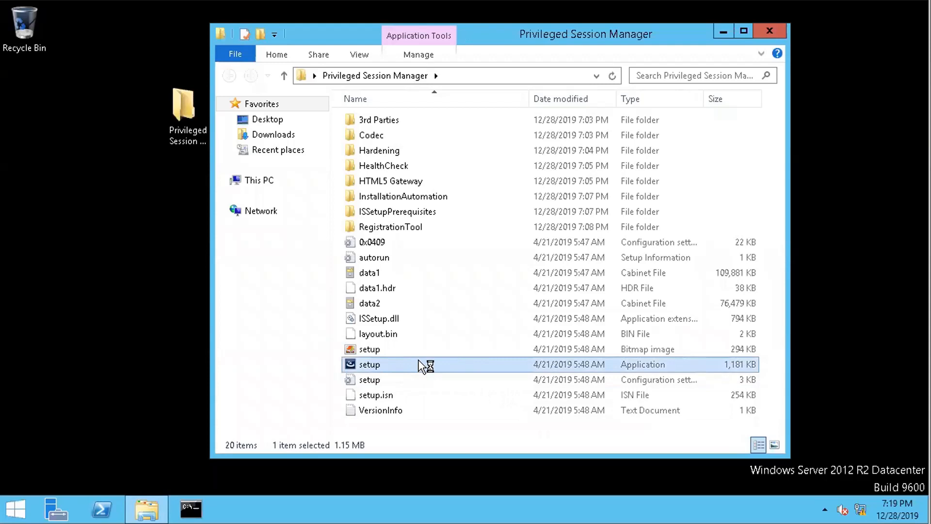
{"action": "mouse_move", "coordinate": [500, 370]}
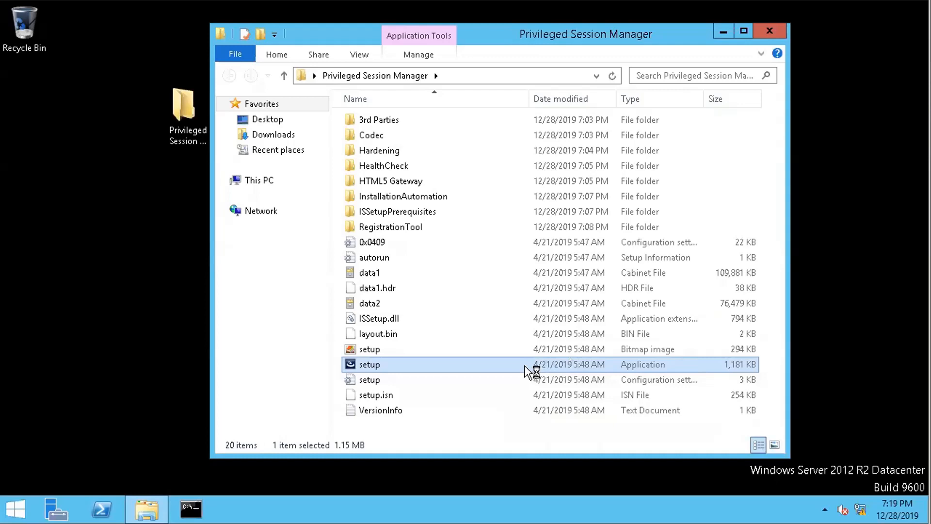
{"action": "double_click", "coordinate": [369, 364]}
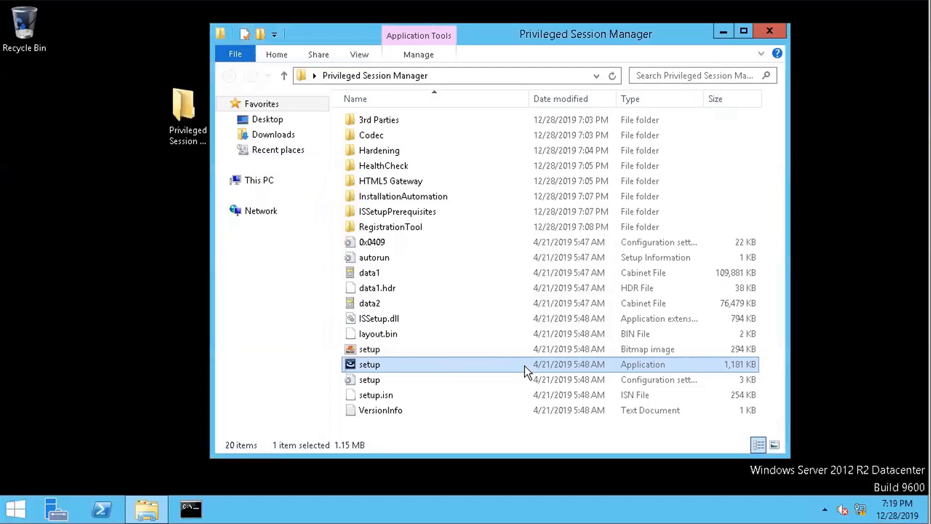
{"action": "double_click", "coordinate": [368, 364]}
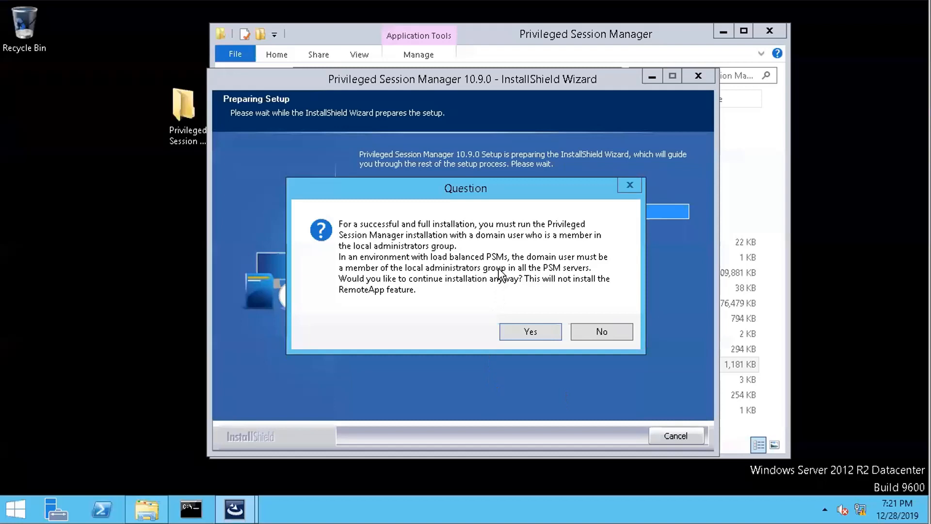
{"action": "mouse_move", "coordinate": [504, 270]}
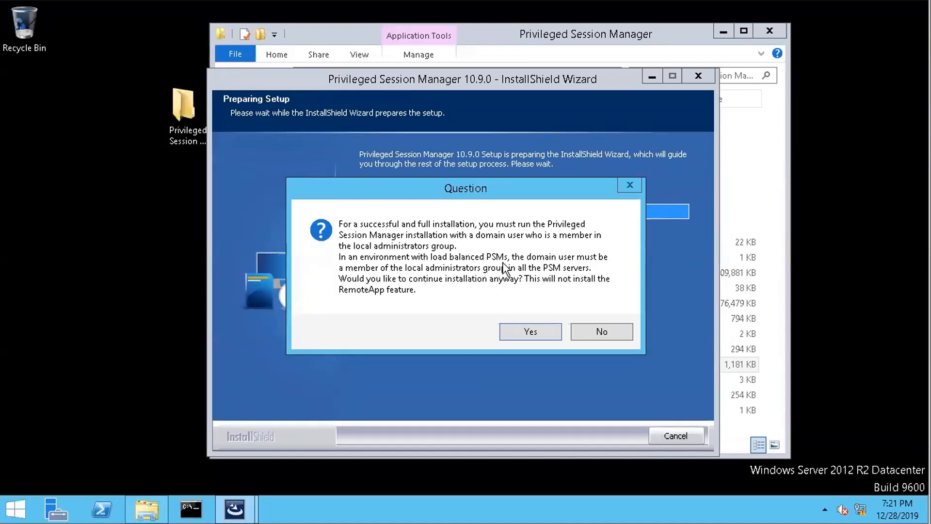
{"action": "mouse_move", "coordinate": [510, 271]}
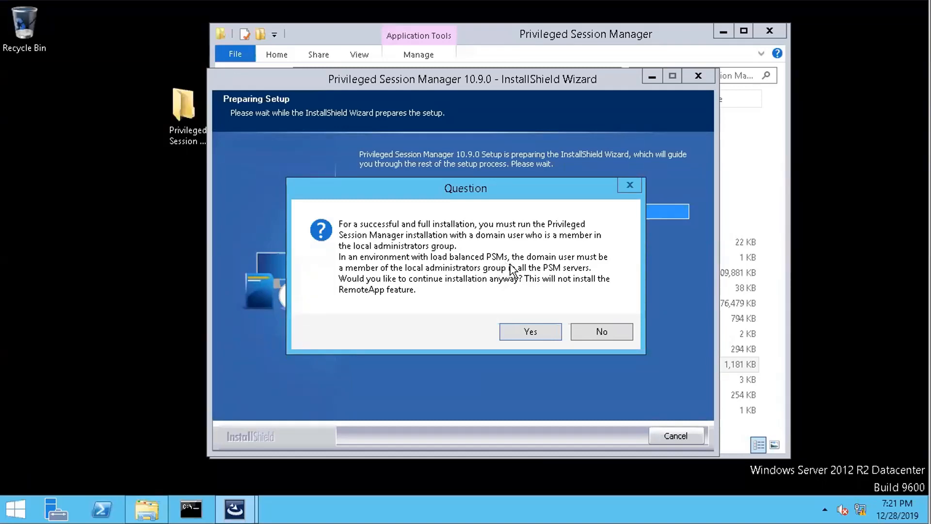
{"action": "mouse_move", "coordinate": [380, 255]}
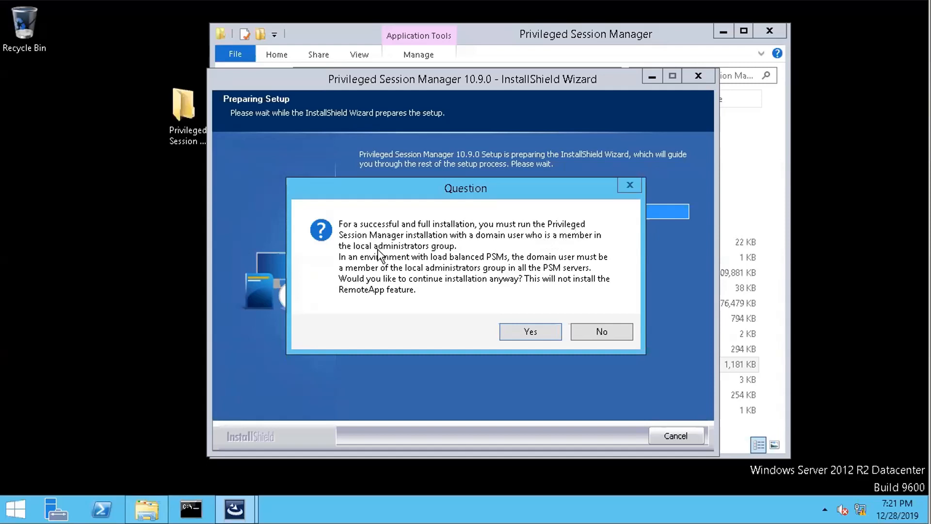
{"action": "mouse_move", "coordinate": [502, 277]}
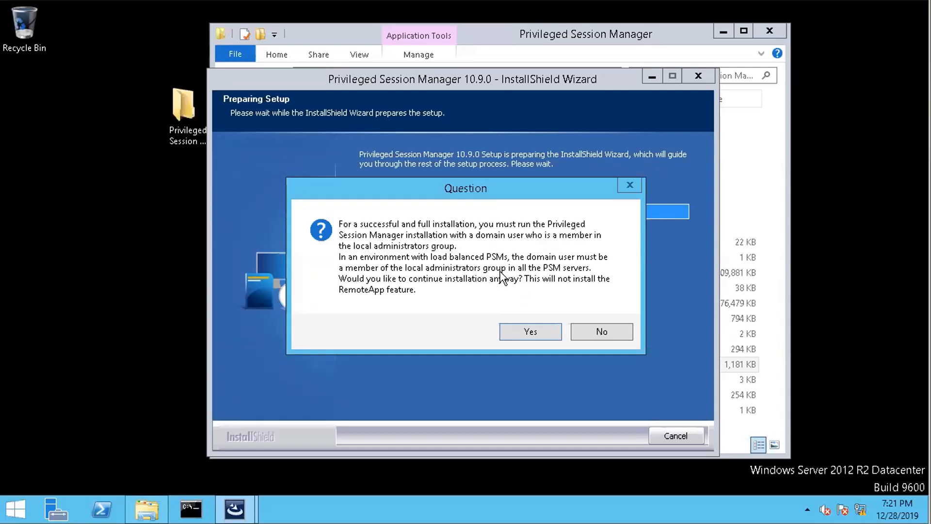
{"action": "mouse_move", "coordinate": [479, 246]}
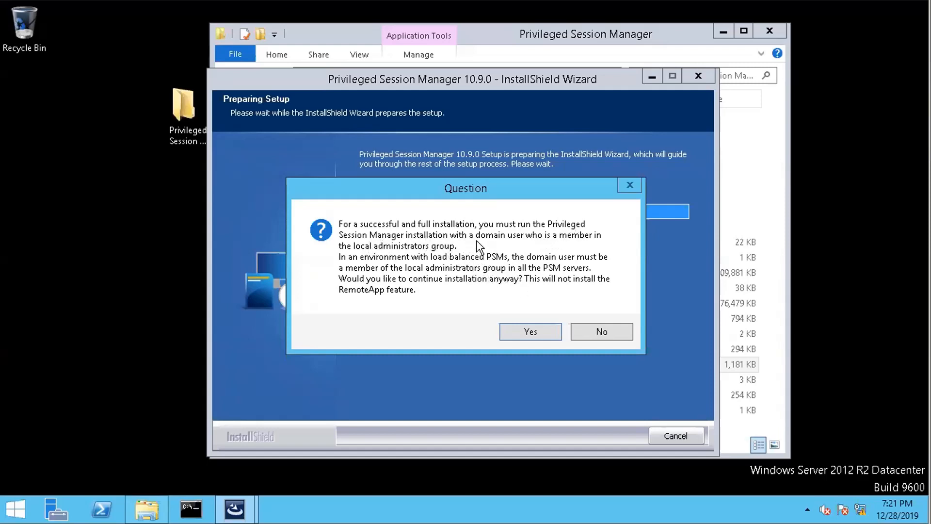
{"action": "mouse_move", "coordinate": [501, 254]}
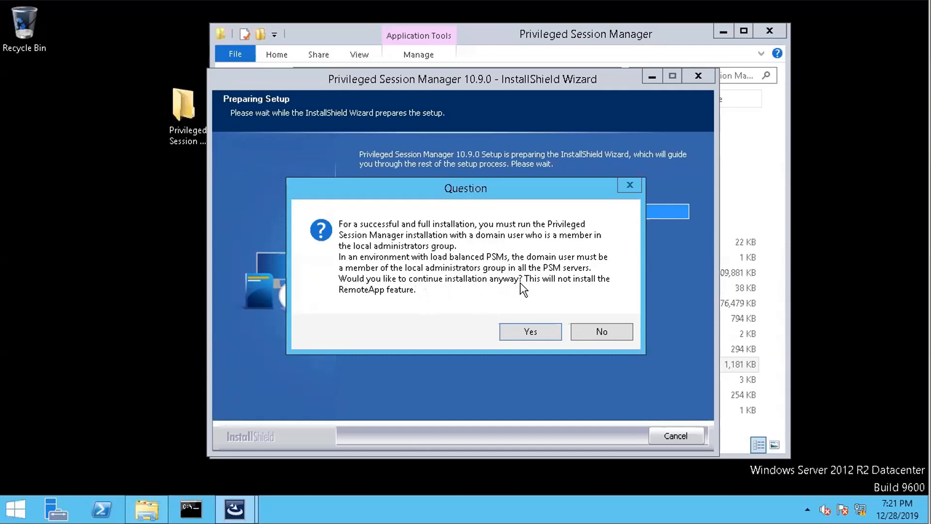
{"action": "mouse_move", "coordinate": [605, 291]}
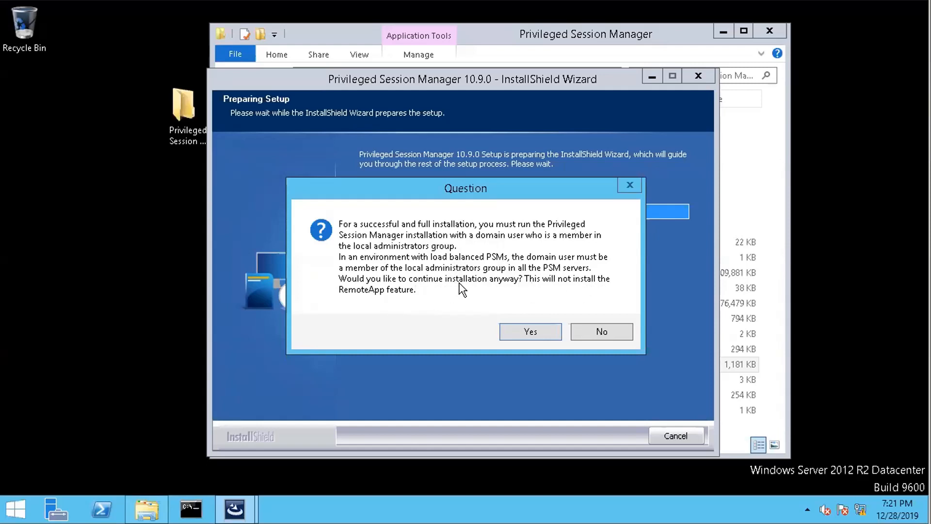
Answer Yes to keep installing PSM without a domain user.
{"action": "left_click", "coordinate": [529, 331]}
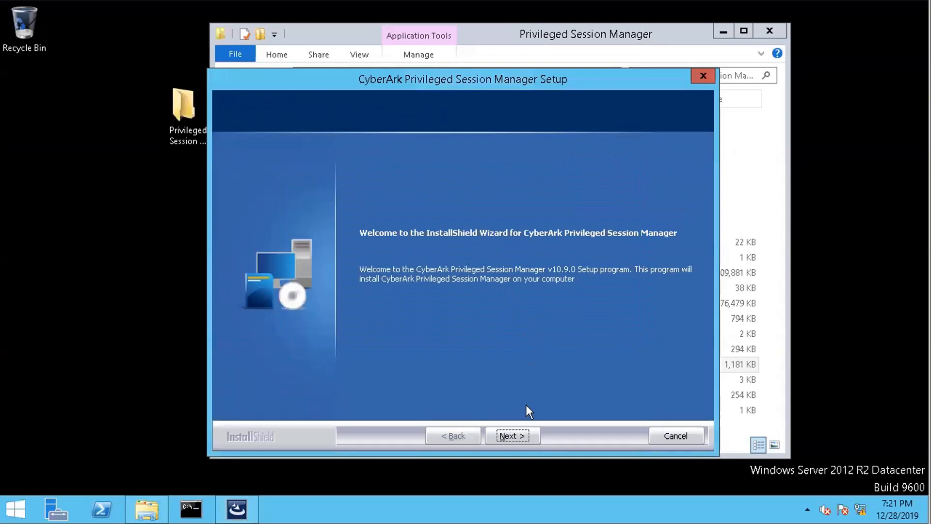
Accept the license, customer information and default recordings folder in PSM setup.
{"action": "left_click", "coordinate": [512, 435]}
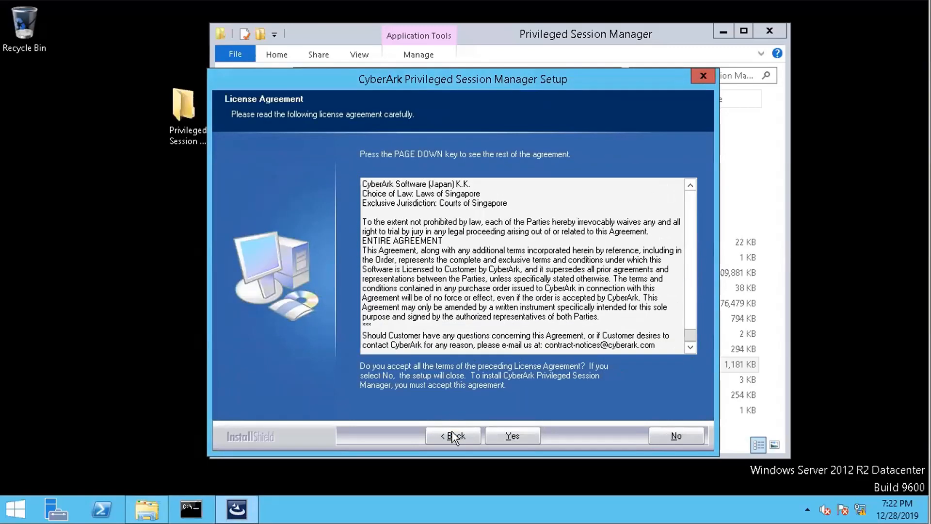
{"action": "left_click", "coordinate": [512, 435]}
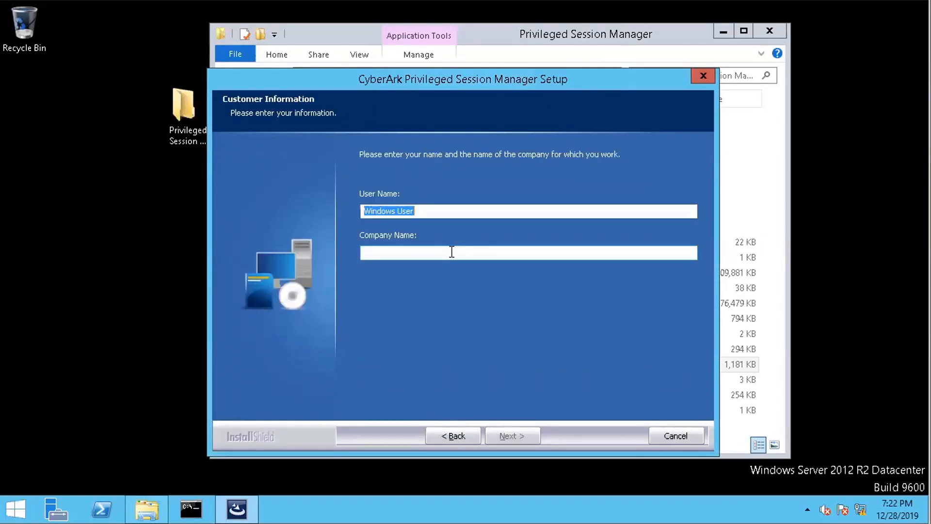
{"action": "left_click", "coordinate": [527, 252]}
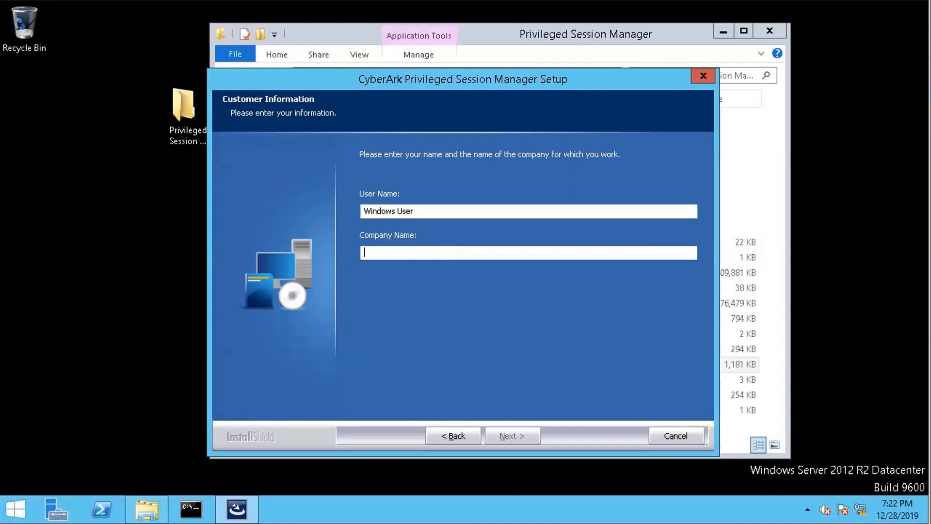
{"action": "left_click", "coordinate": [512, 435]}
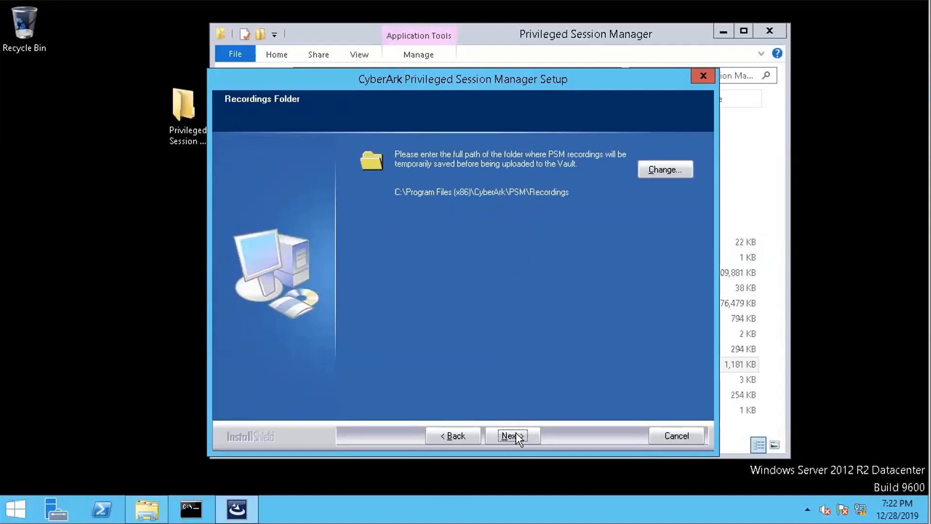
{"action": "left_click", "coordinate": [510, 436]}
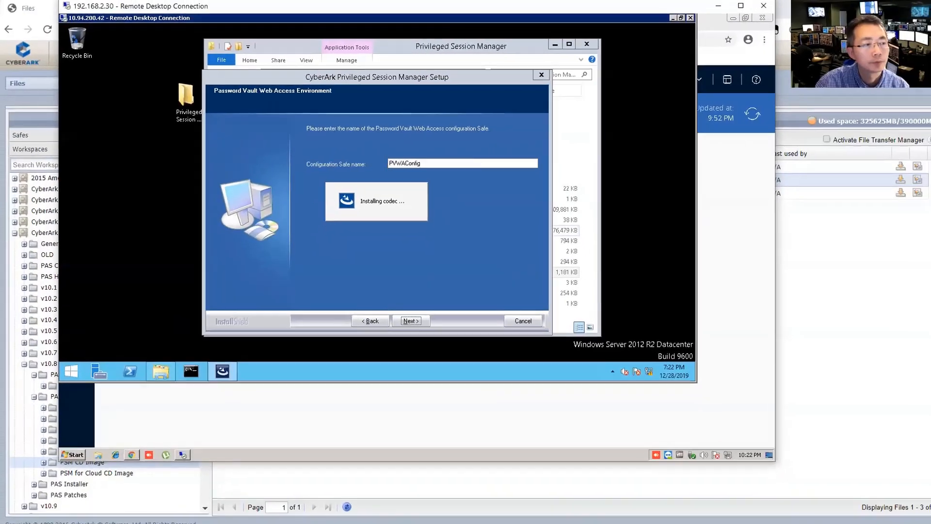
Confirm the PVWAConfig Safe name, dismiss the KB2999226 update warning, and relaunch PSM setup.
{"action": "left_click", "coordinate": [410, 321]}
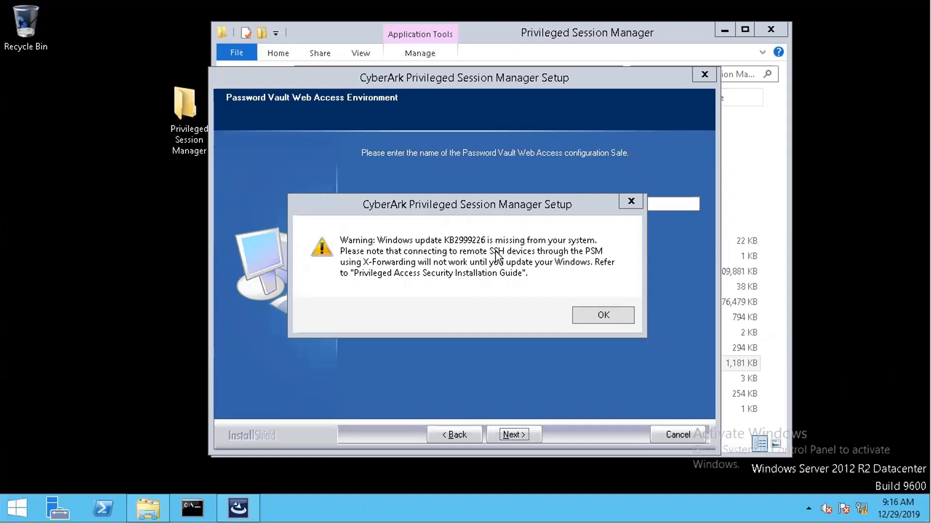
{"action": "mouse_move", "coordinate": [525, 268]}
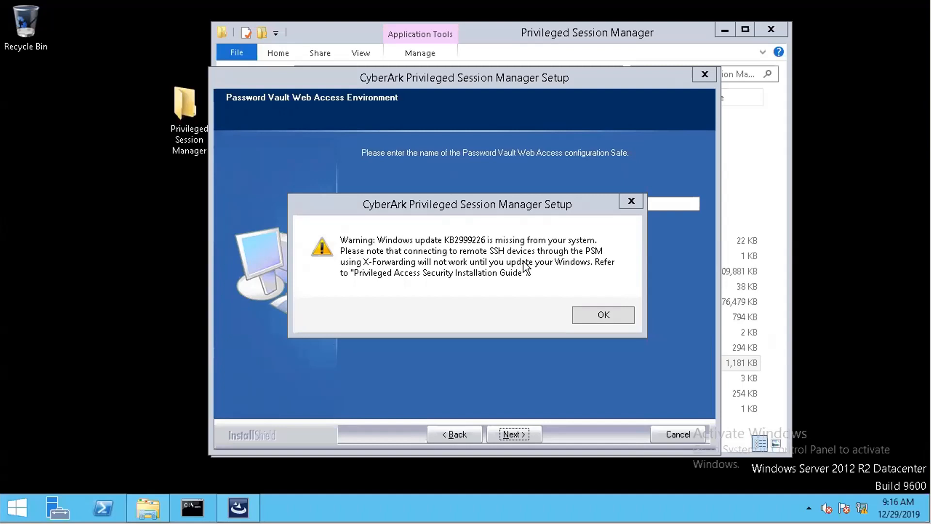
{"action": "mouse_move", "coordinate": [530, 270]}
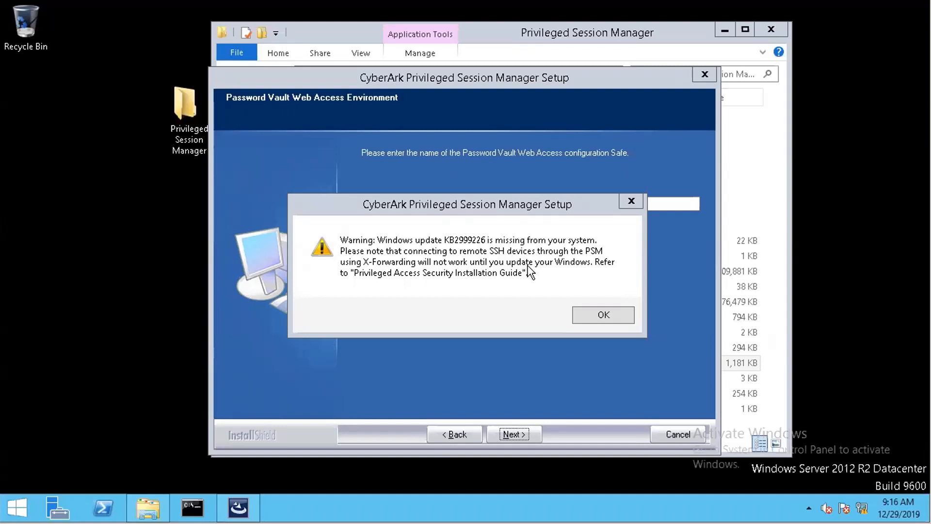
{"action": "mouse_move", "coordinate": [538, 275]}
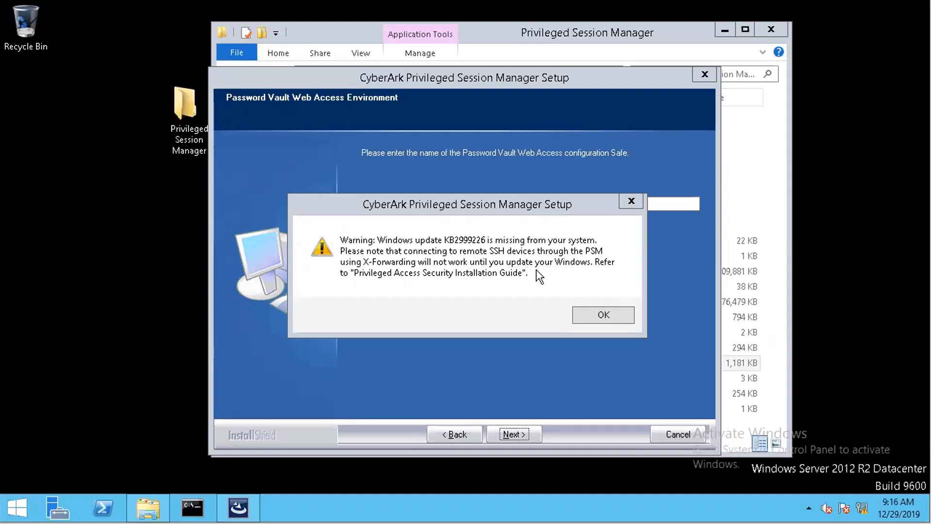
{"action": "left_click", "coordinate": [602, 315]}
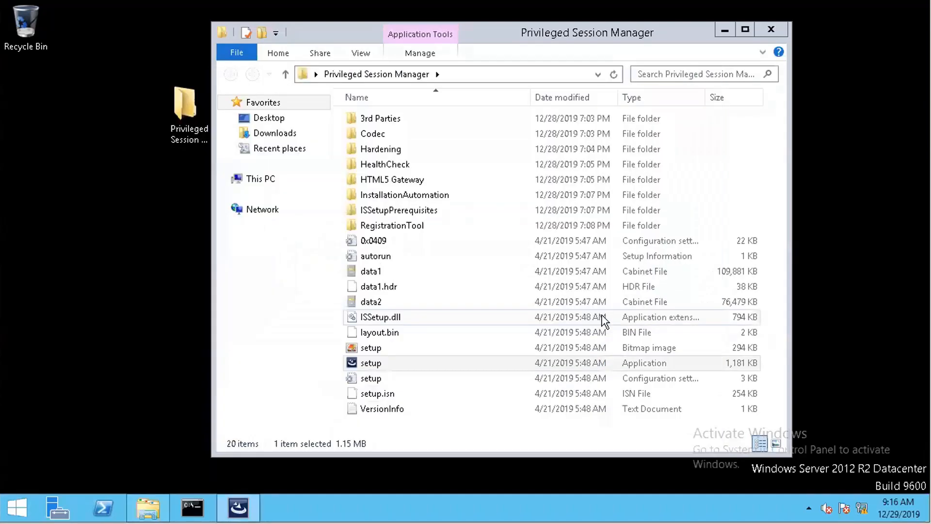
{"action": "double_click", "coordinate": [370, 363]}
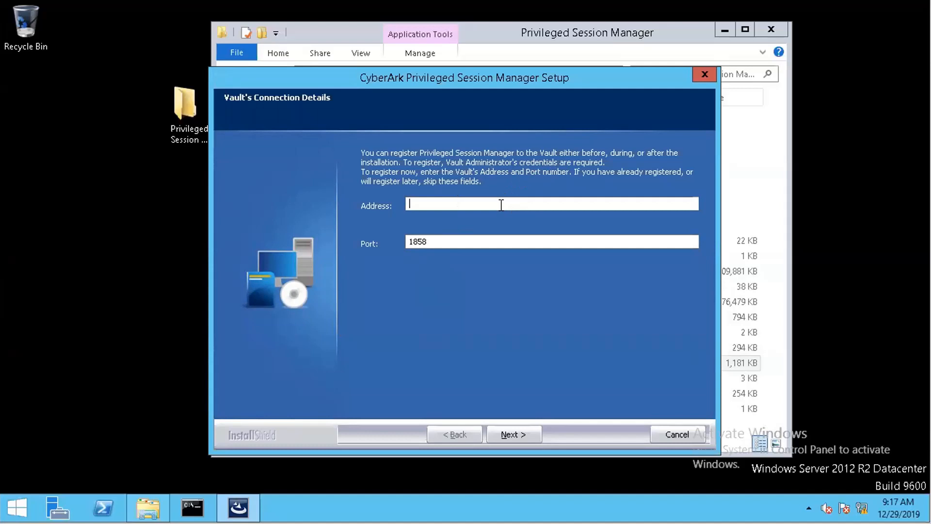
Register with Vault 10.94.200.40 on port 1858 using the Administrator credentials.
{"action": "type", "text": "10.94.200.40"}
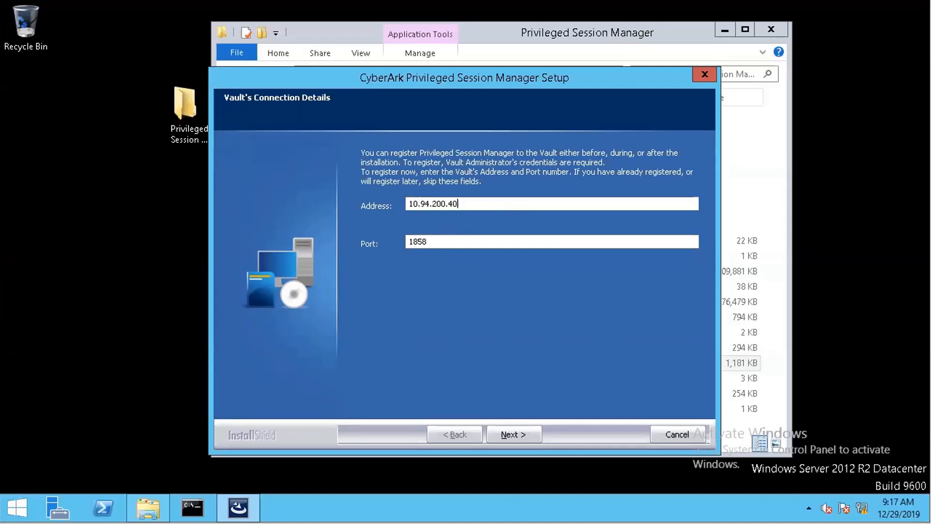
{"action": "mouse_move", "coordinate": [510, 434]}
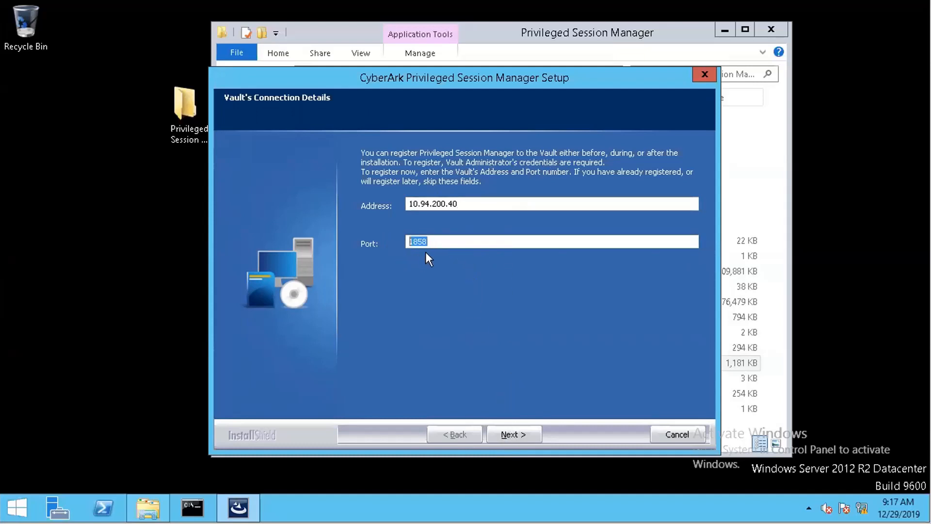
{"action": "left_click", "coordinate": [513, 434]}
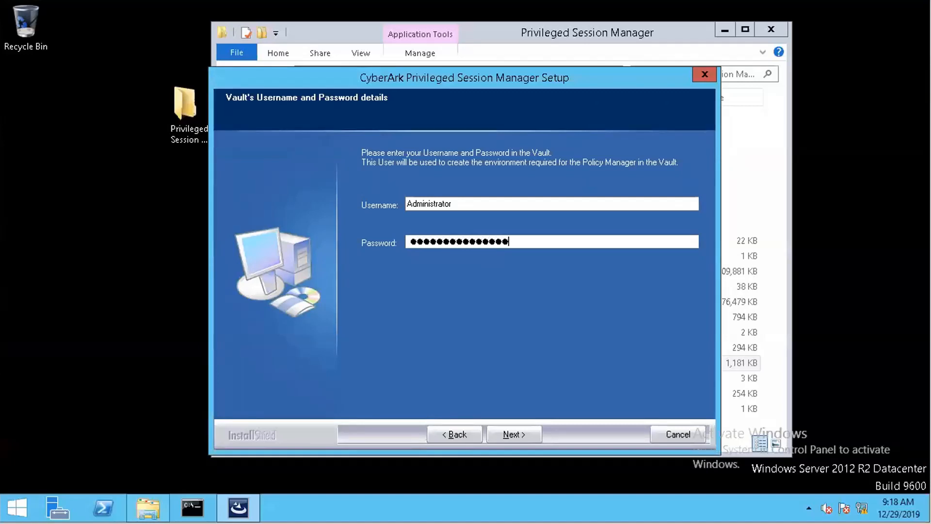
{"action": "left_click", "coordinate": [513, 434]}
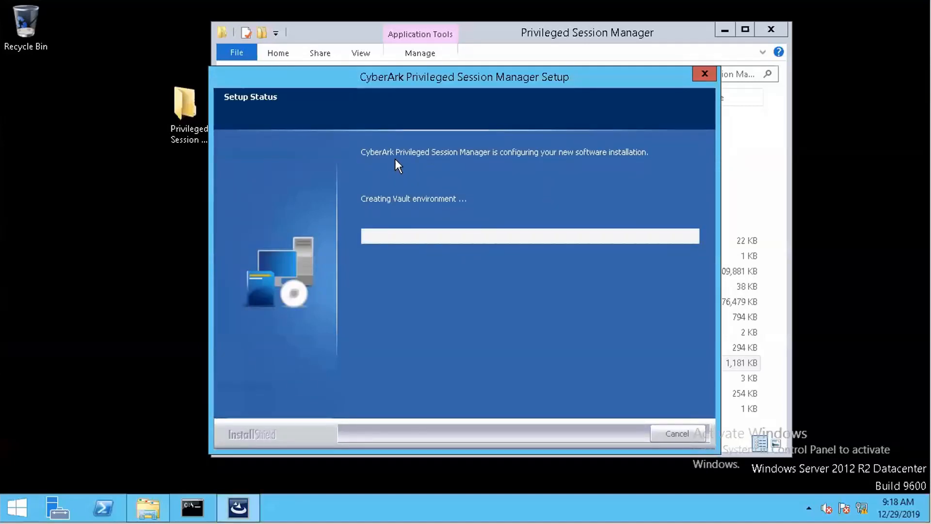
{"action": "mouse_move", "coordinate": [416, 169]}
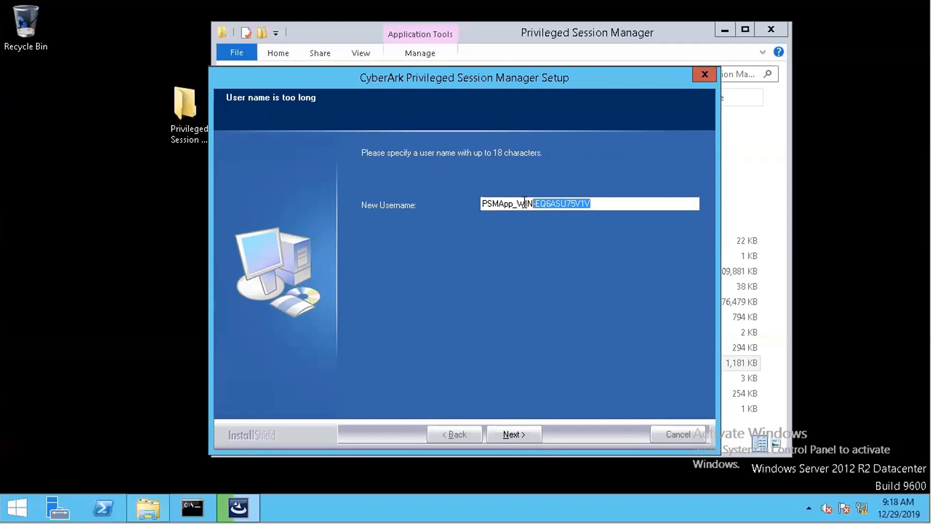
Replace the PSM usernames with shorter names like PSMGw_psm1 and accept them.
{"action": "type", "text": "PSMApp_p"}
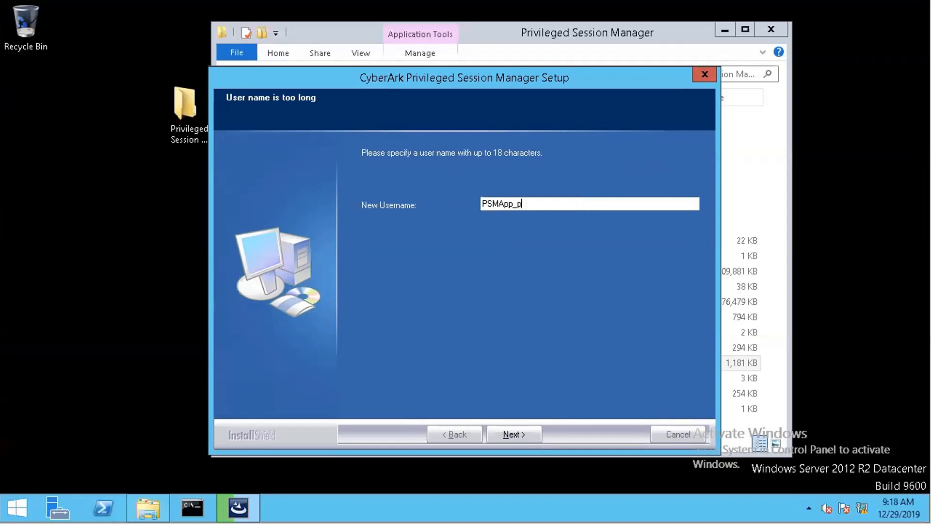
{"action": "type", "text": "PSMGw_WIN-EQ6ASU75V1V"}
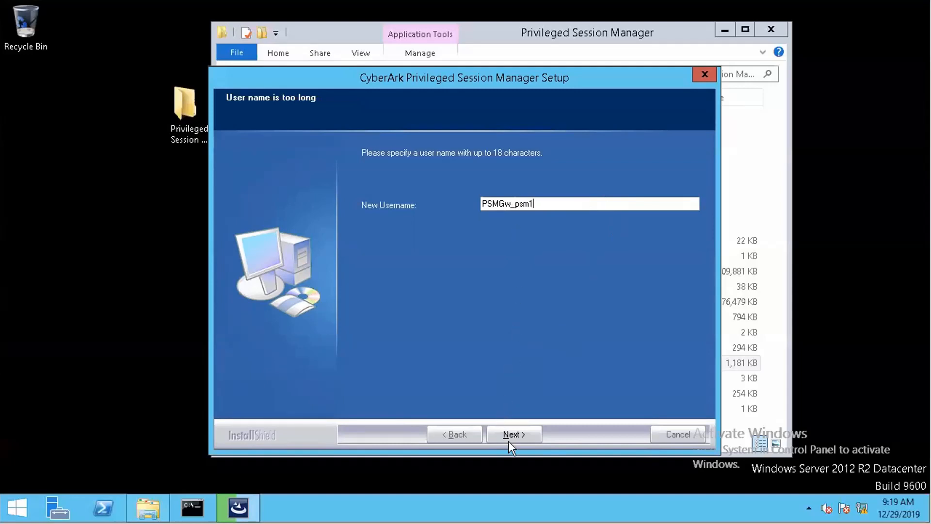
{"action": "left_click", "coordinate": [513, 434]}
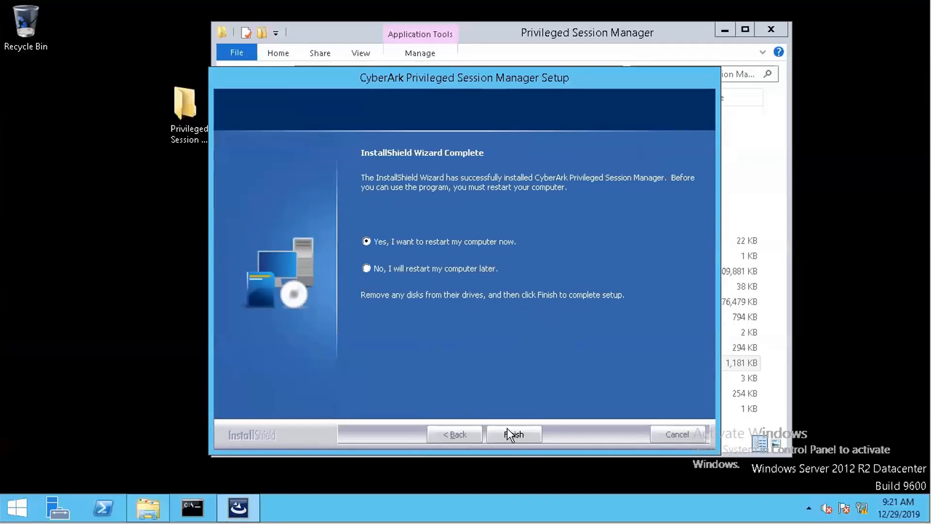
Finish the PSM InstallShield Wizard with restart selected.
{"action": "left_click", "coordinate": [513, 434]}
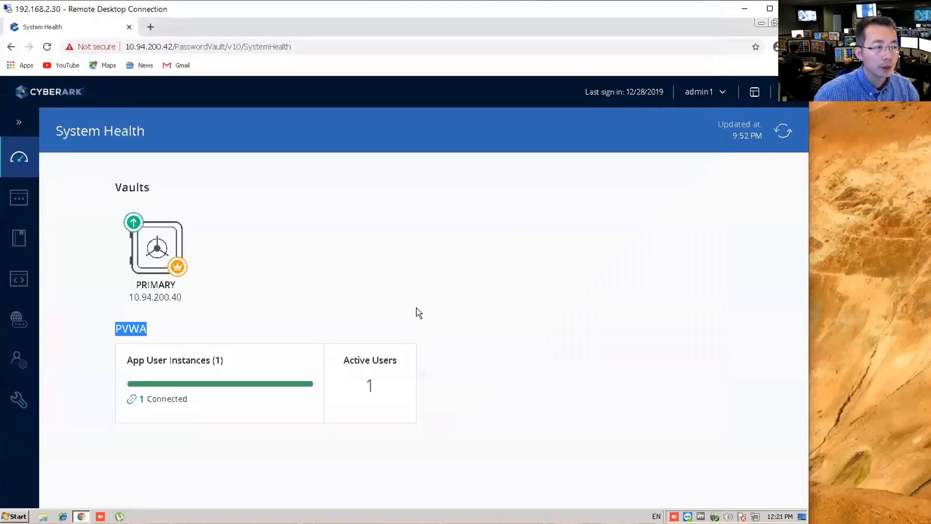
{"action": "mouse_move", "coordinate": [441, 232]}
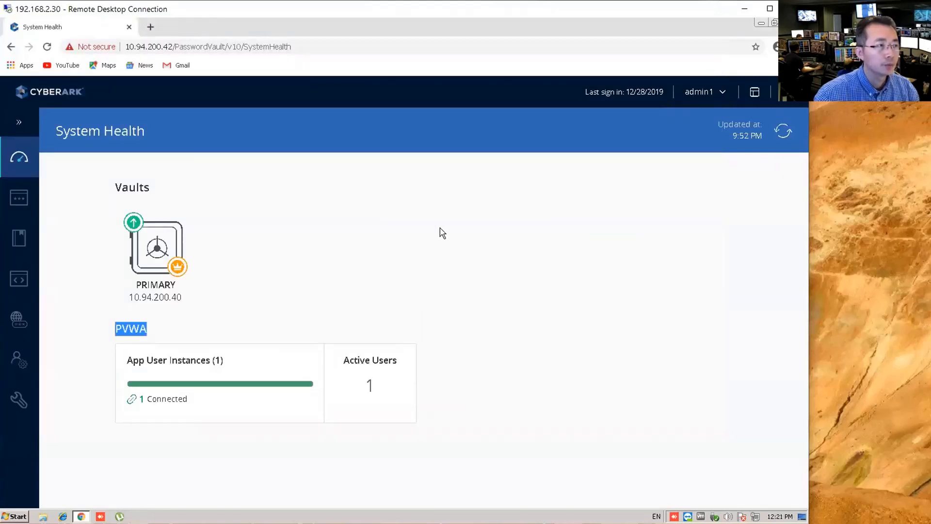
{"action": "mouse_move", "coordinate": [427, 300]}
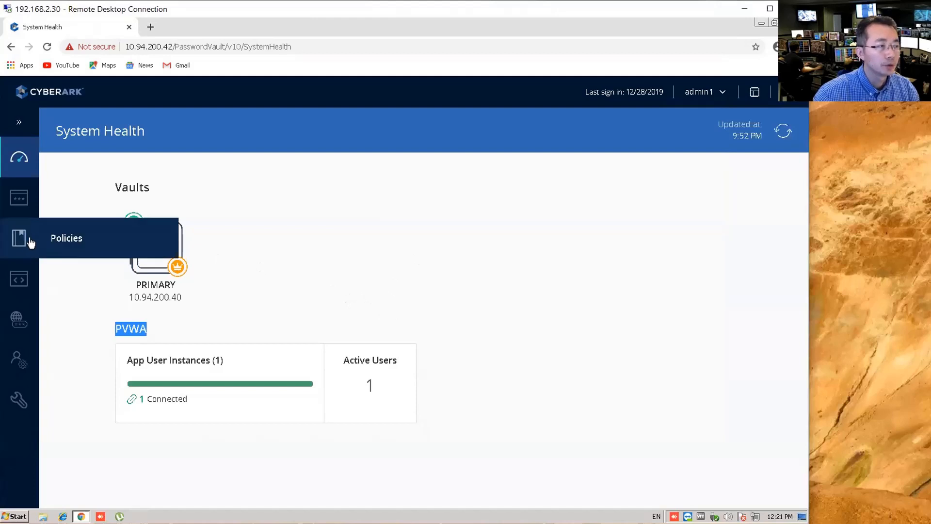
{"action": "mouse_move", "coordinate": [88, 248]}
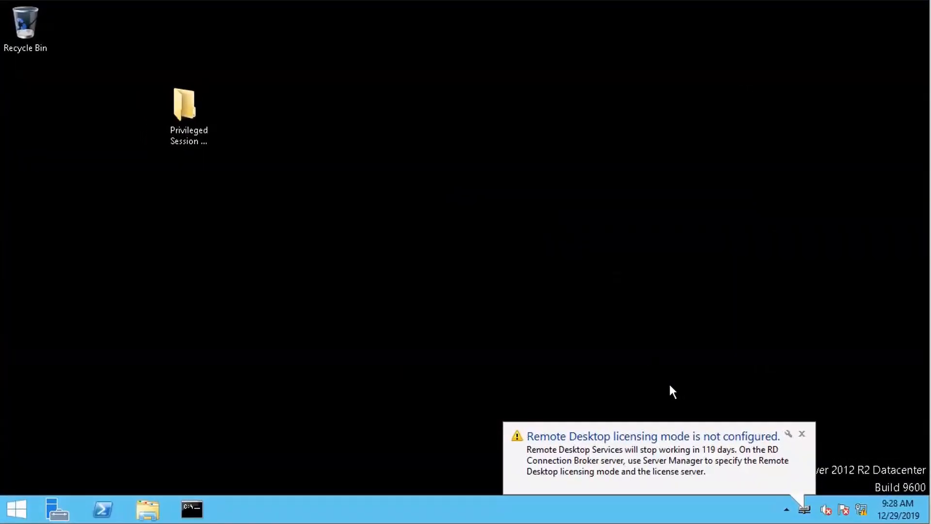
{"action": "mouse_move", "coordinate": [730, 429]}
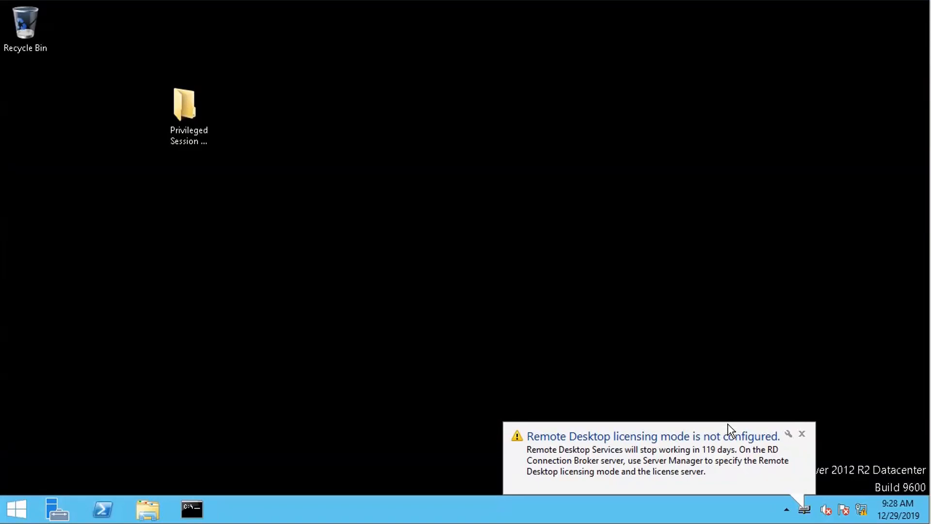
{"action": "mouse_move", "coordinate": [531, 451]}
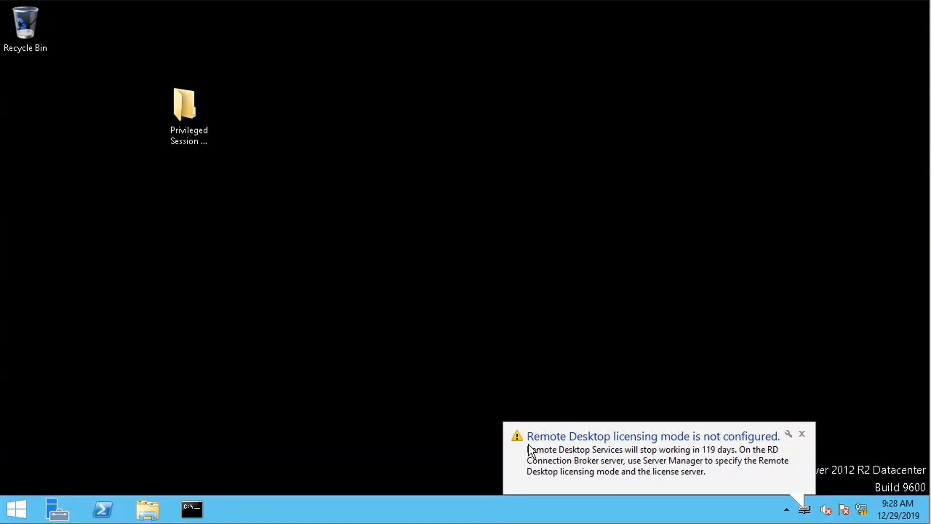
{"action": "mouse_move", "coordinate": [593, 446]}
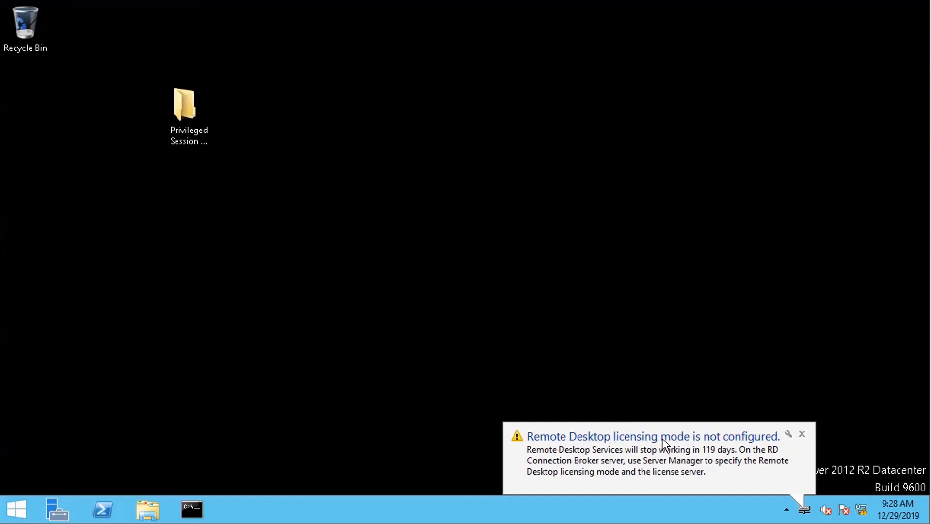
{"action": "mouse_move", "coordinate": [658, 468]}
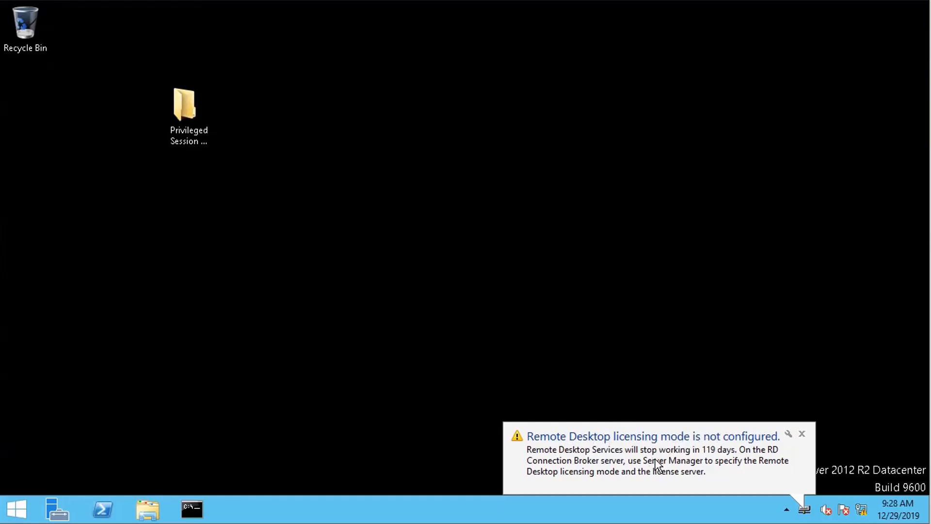
{"action": "mouse_move", "coordinate": [804, 395]}
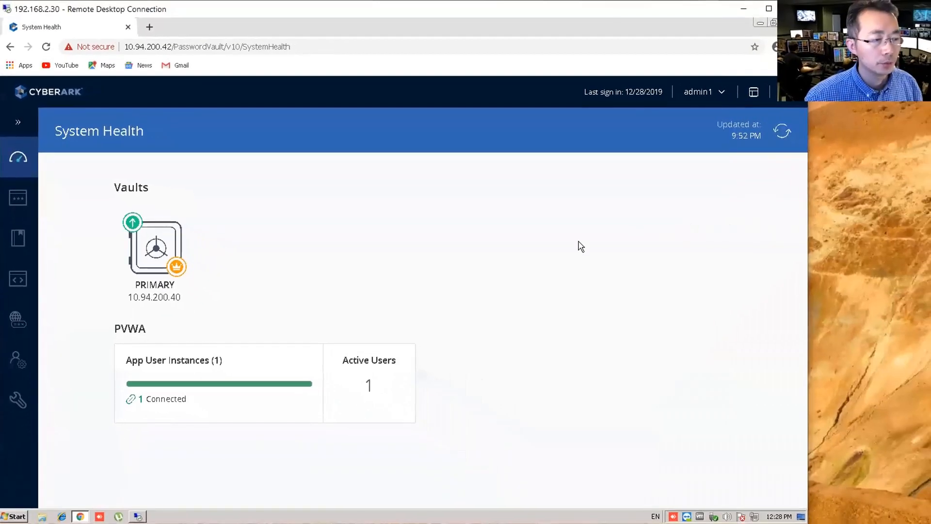
Reload PVWA and sign back in as admin1.
{"action": "left_click", "coordinate": [47, 47]}
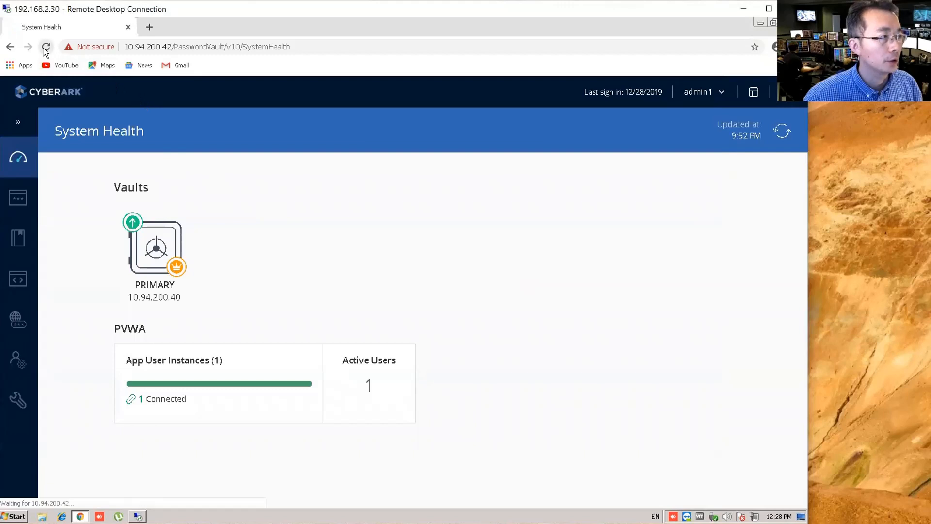
{"action": "left_click", "coordinate": [47, 47]}
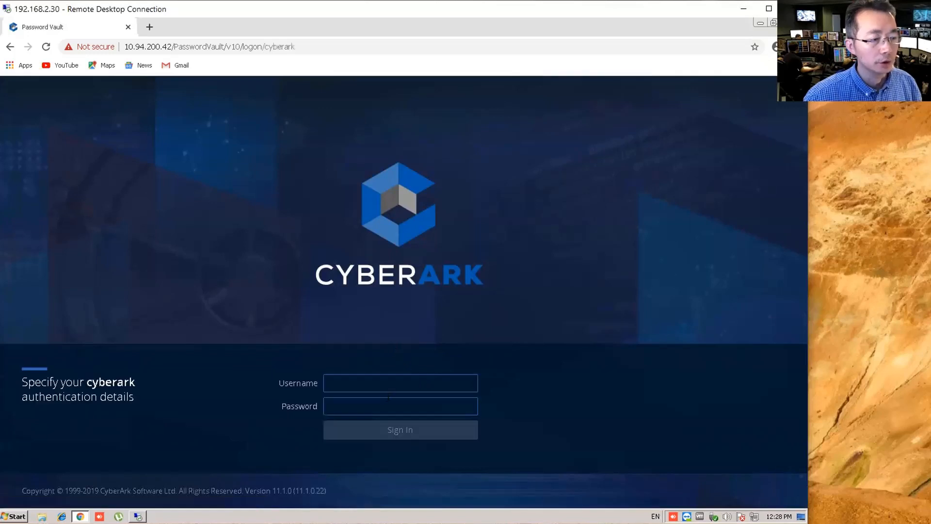
{"action": "type", "text": "a"}
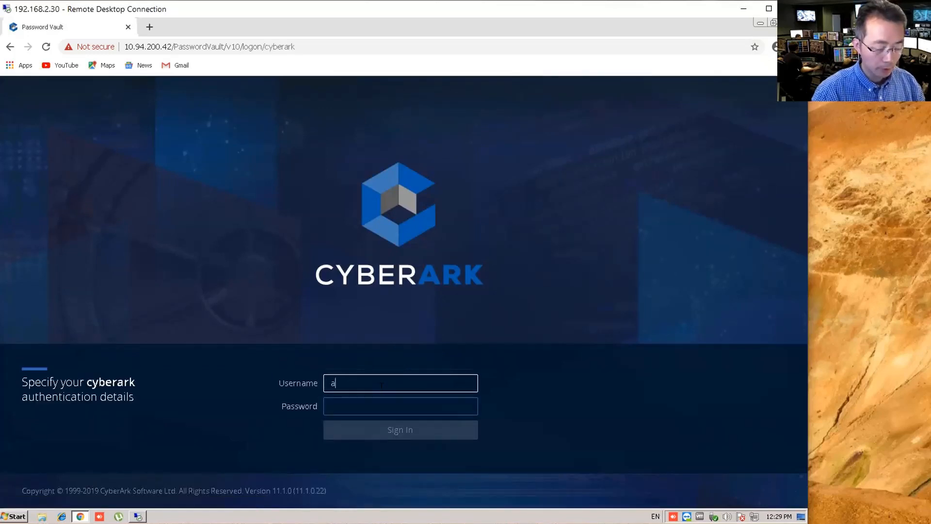
{"action": "type", "text": "dmin1"}
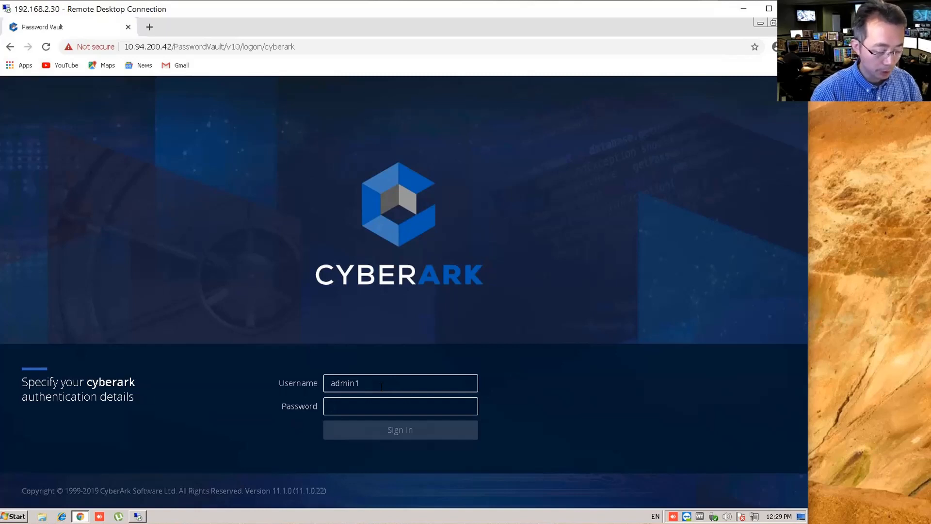
{"action": "left_click", "coordinate": [400, 407]}
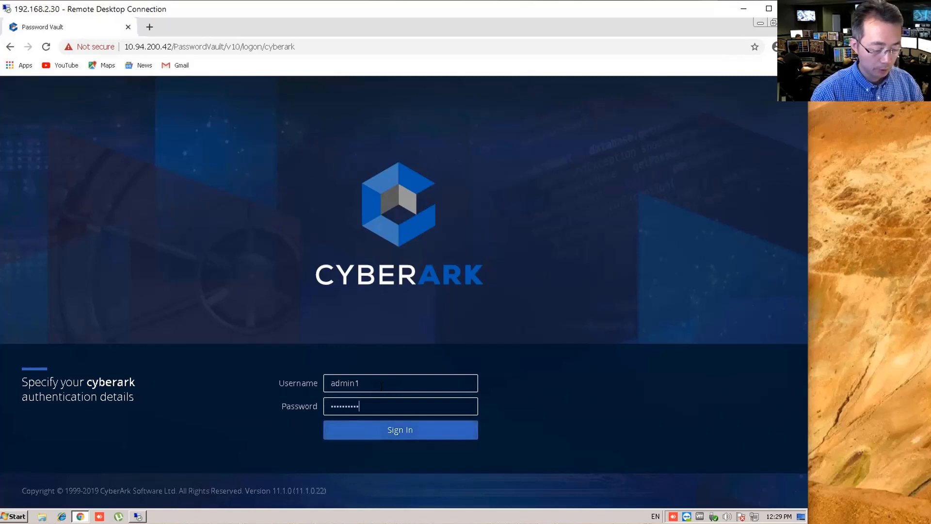
{"action": "left_click", "coordinate": [400, 429]}
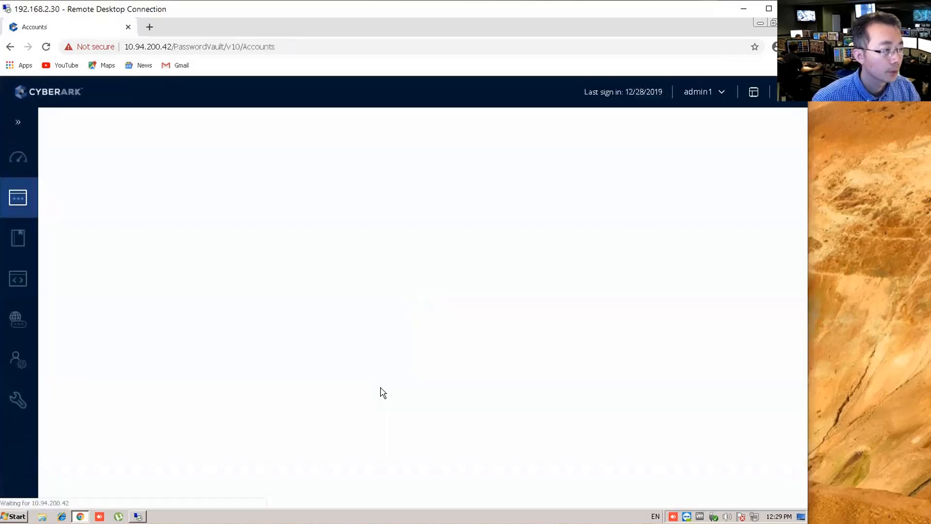
View System Health showing the PSM/PSMP component connected.
{"action": "left_click", "coordinate": [18, 156]}
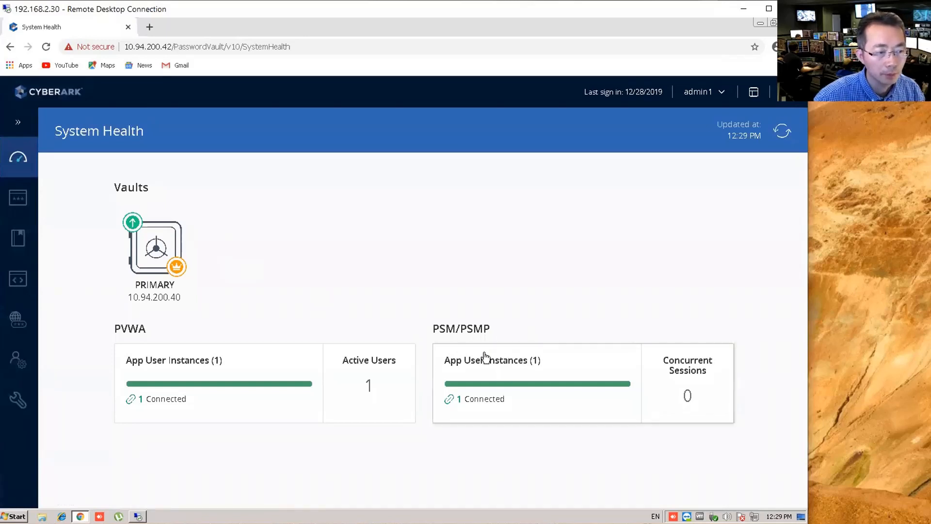
{"action": "left_click", "coordinate": [18, 198]}
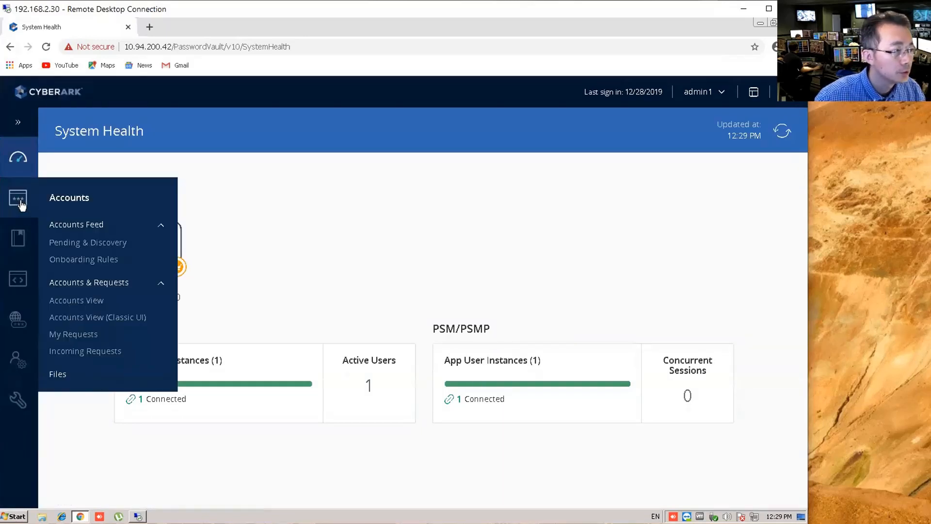
{"action": "left_click", "coordinate": [18, 238]}
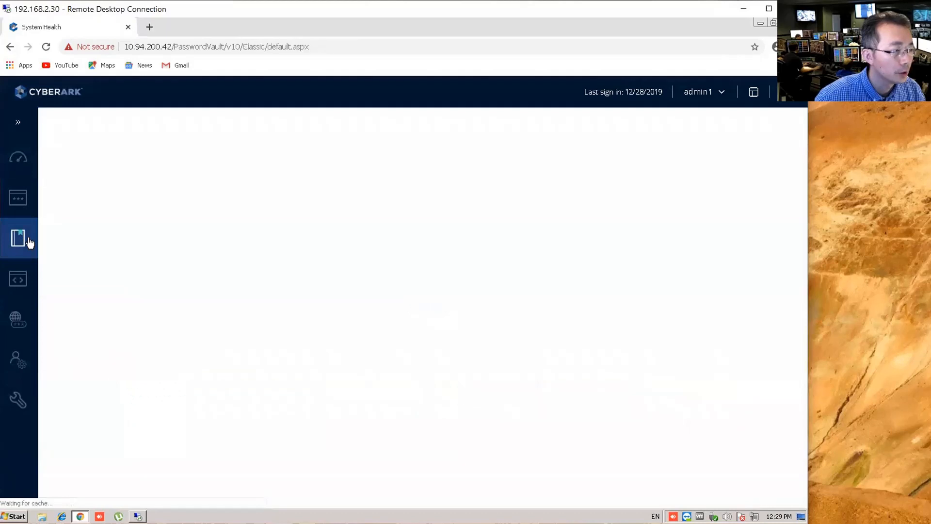
In Master Policy Session Management, set 'Require privileged session monitoring and isolation' to Active.
{"action": "left_click", "coordinate": [18, 238]}
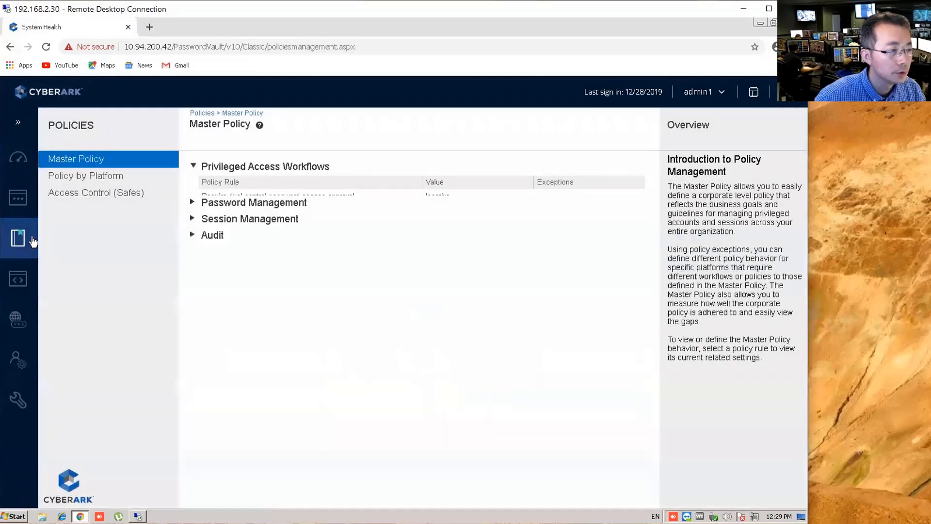
{"action": "left_click", "coordinate": [85, 175]}
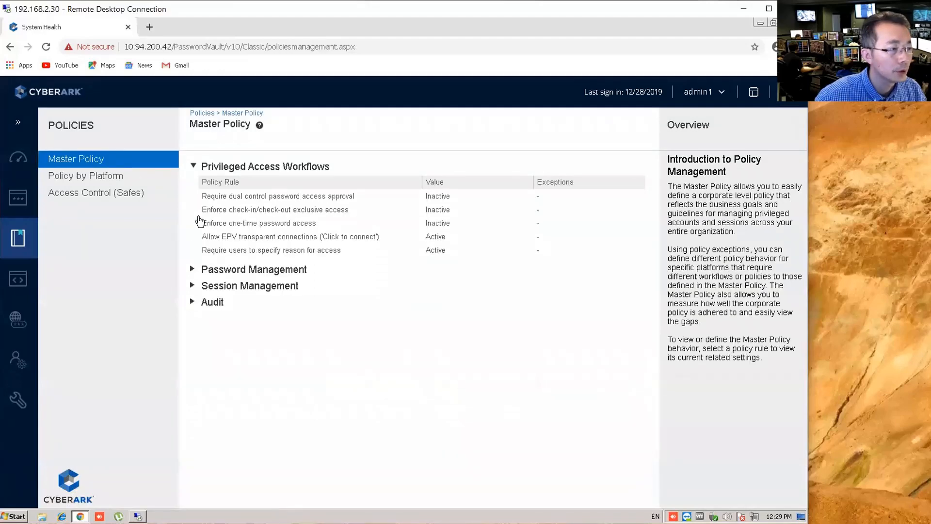
{"action": "left_click", "coordinate": [253, 269]}
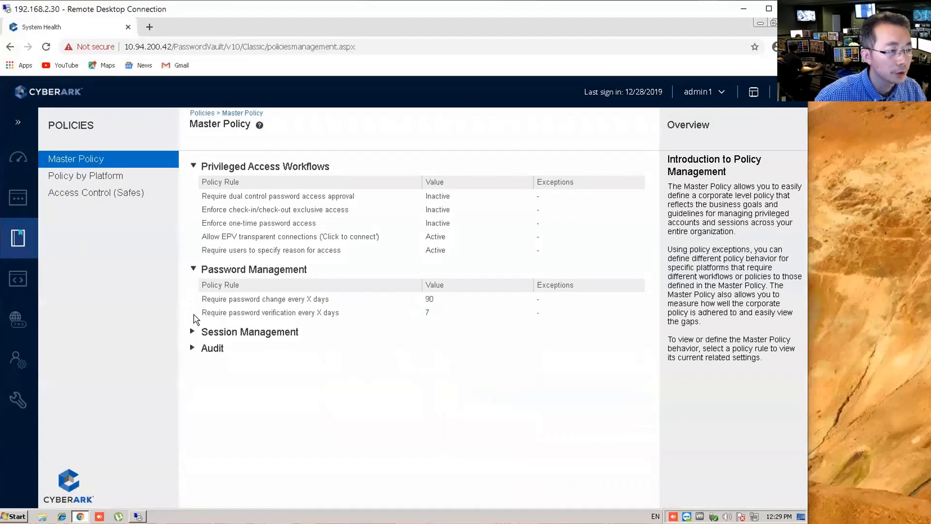
{"action": "left_click", "coordinate": [249, 331]}
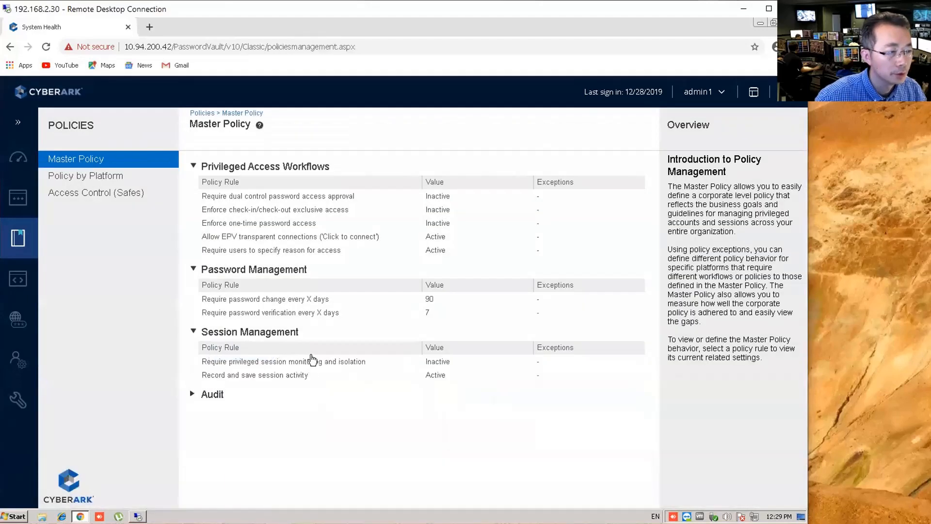
{"action": "mouse_move", "coordinate": [294, 366]}
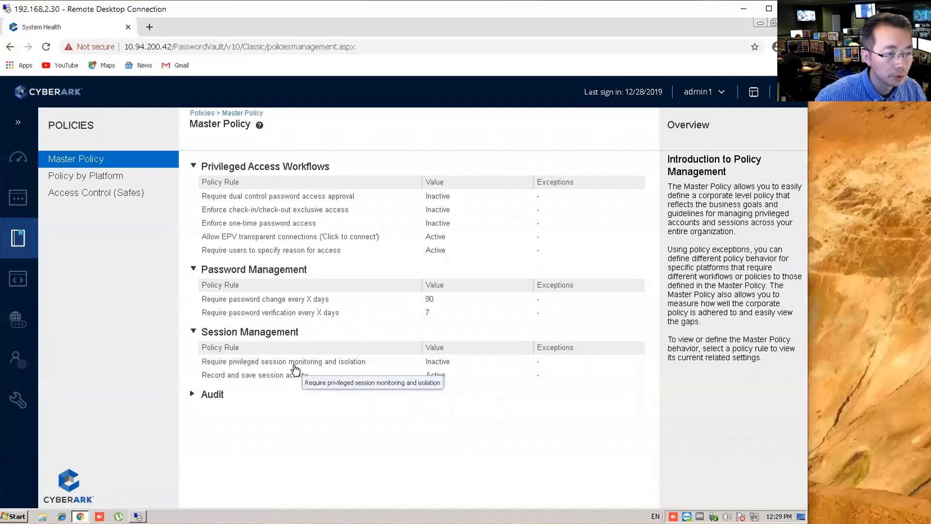
{"action": "left_click", "coordinate": [283, 361]}
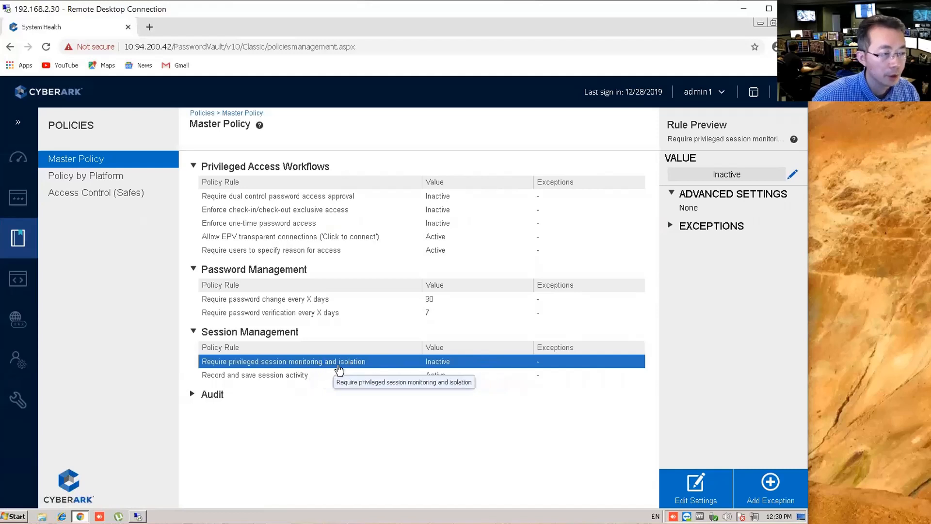
{"action": "mouse_move", "coordinate": [368, 367]}
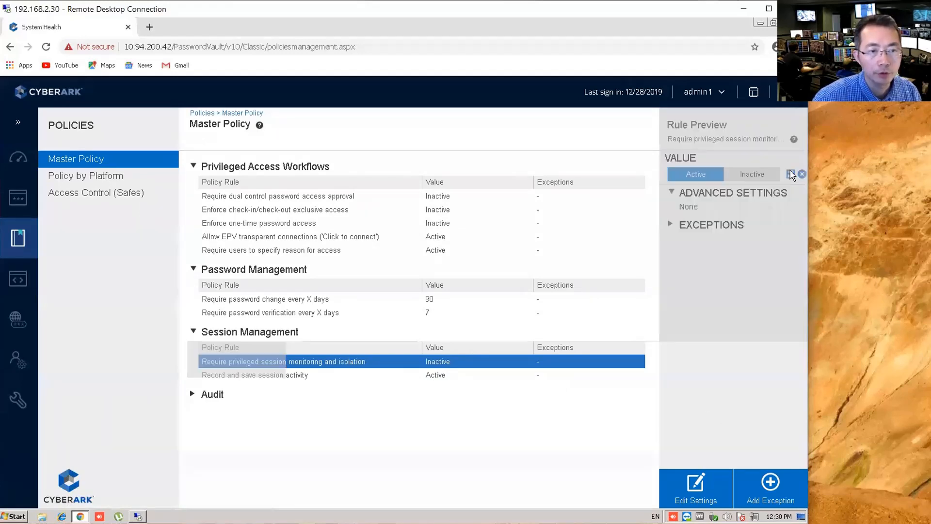
{"action": "left_click", "coordinate": [695, 174]}
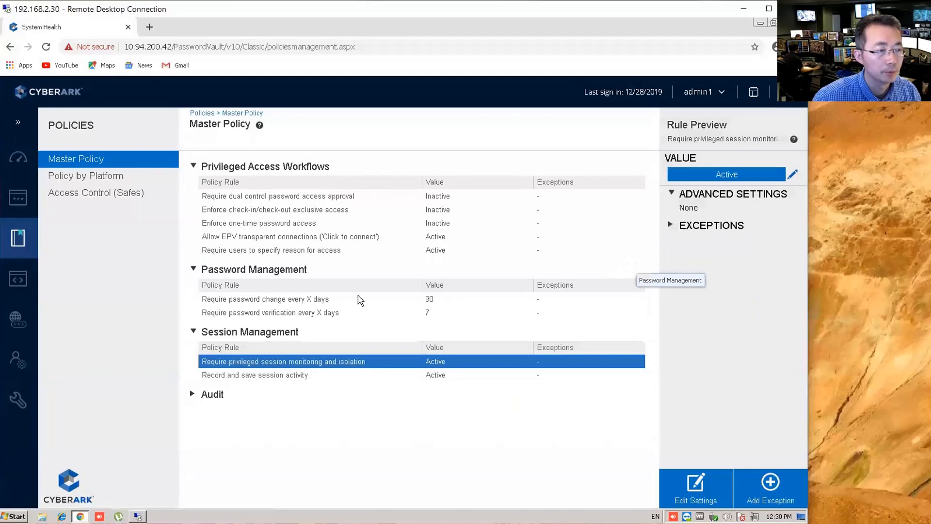